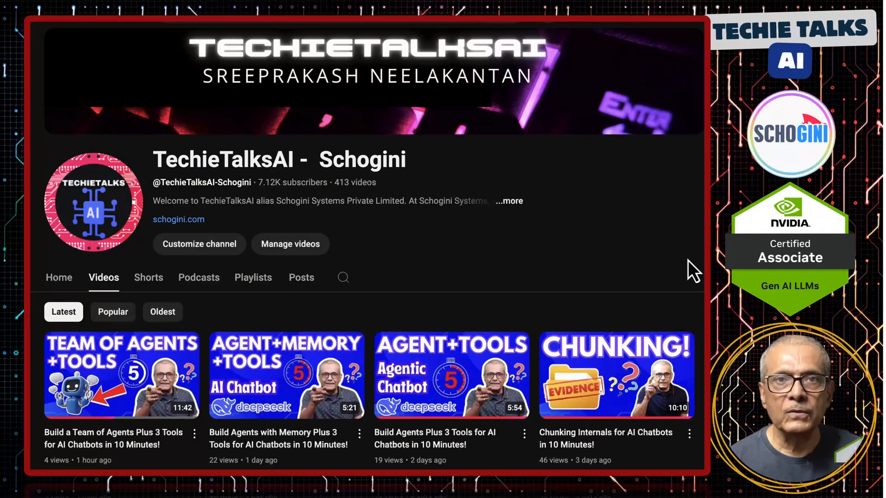
Step: Scroll the Gamma presentation down to the 'What is SSE?' slide
scroll(down, 3)
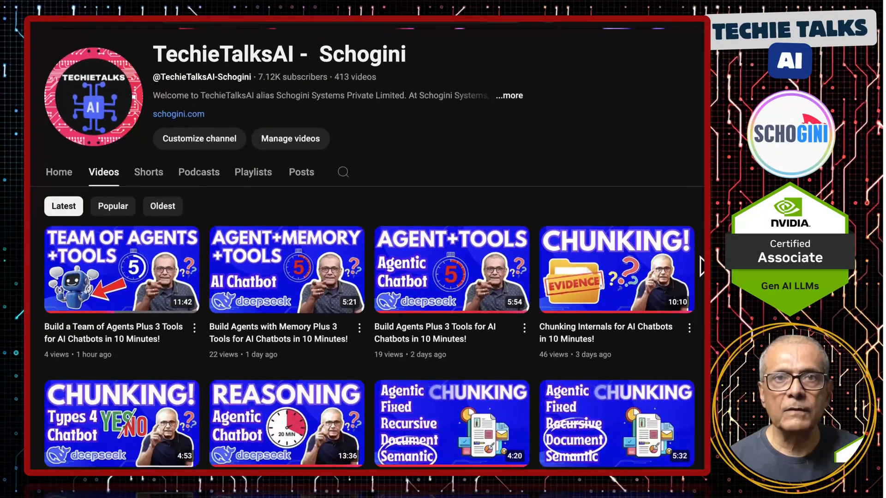
scroll(down, 3)
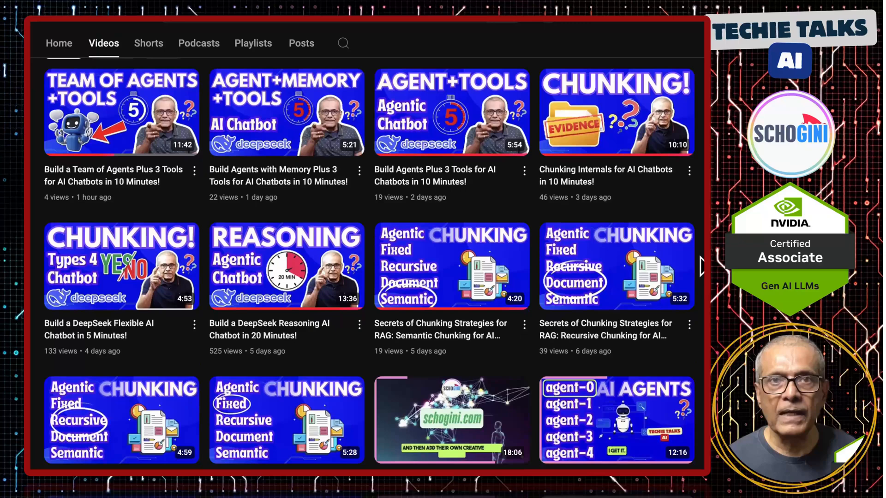
scroll(down, 3)
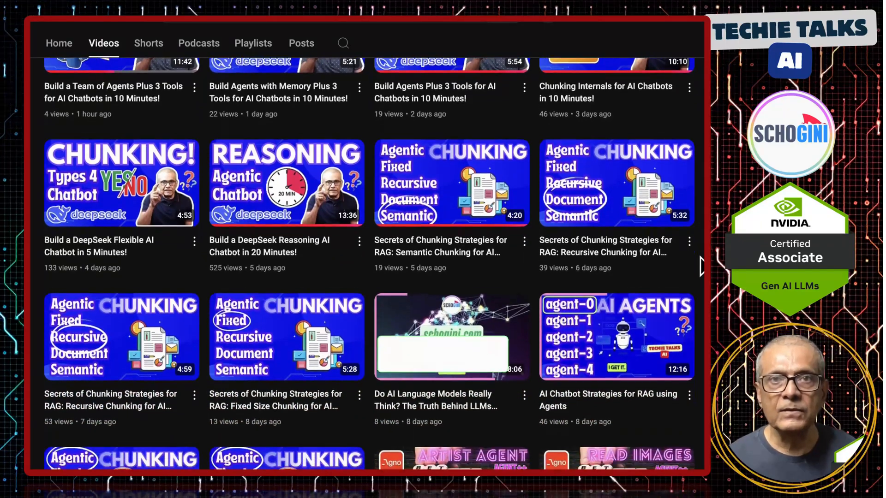
scroll(down, 3)
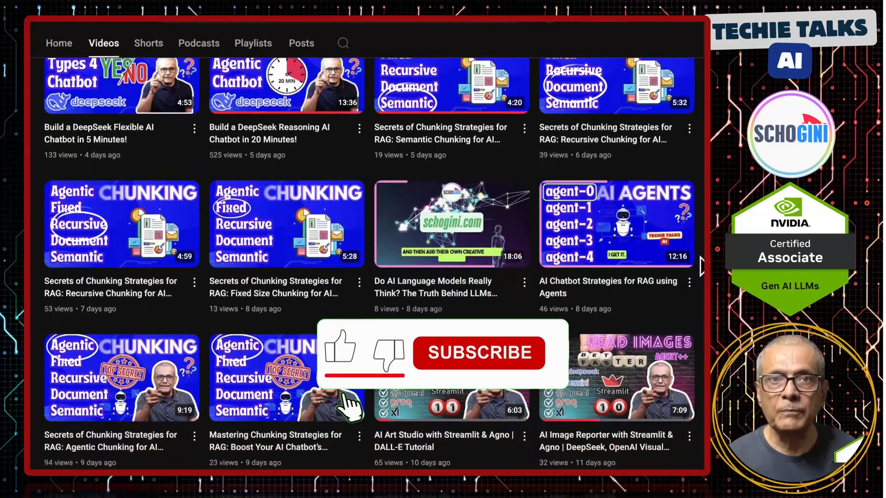
click(478, 353)
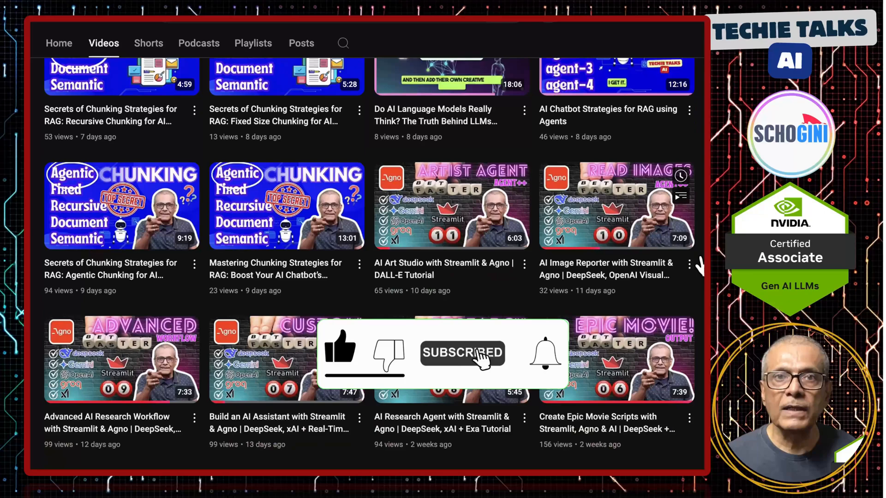
scroll(down, 3)
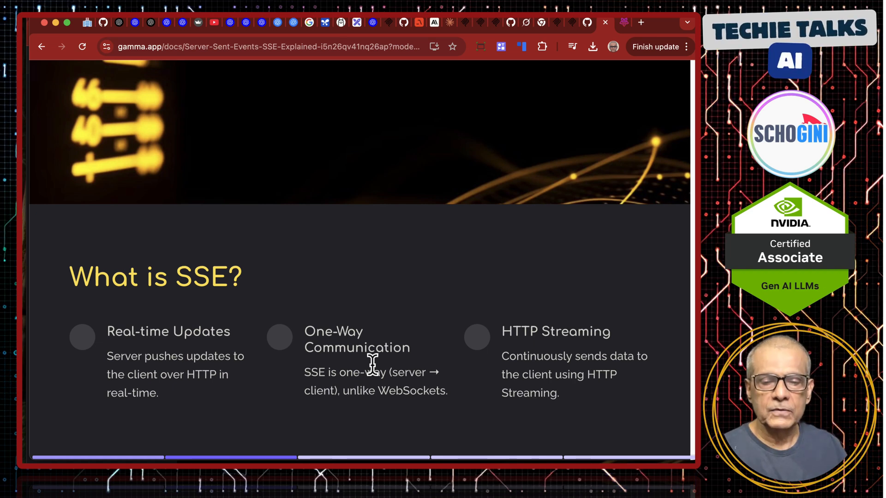
mouse_move(268, 248)
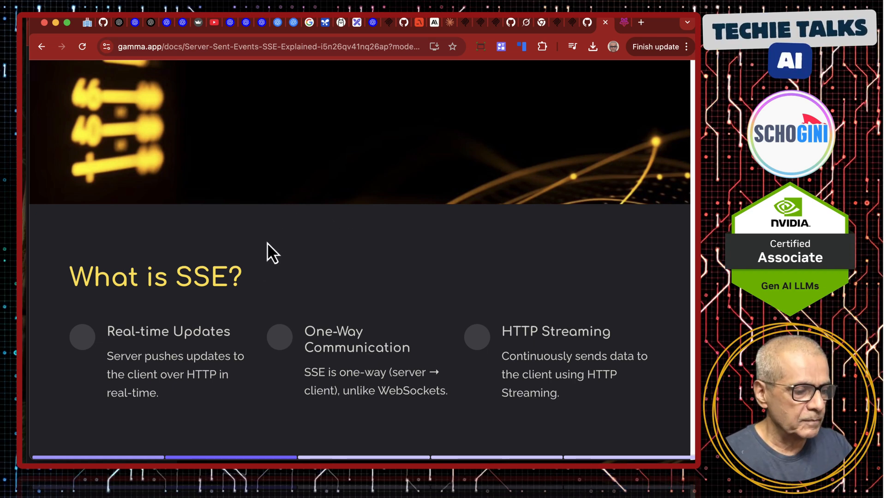
Step: Draw an SSE SERVER box with a checkmark and a one-way arrow to the client box
drag(200, 105, 279, 157)
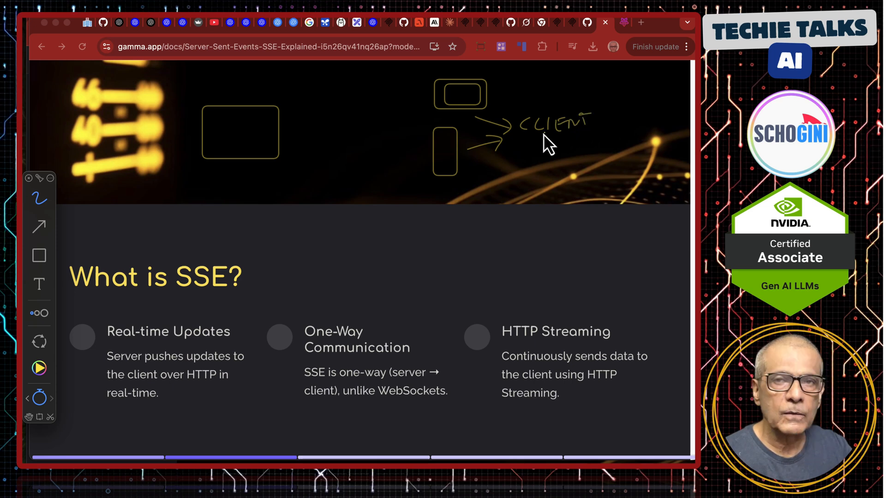
mouse_move(322, 137)
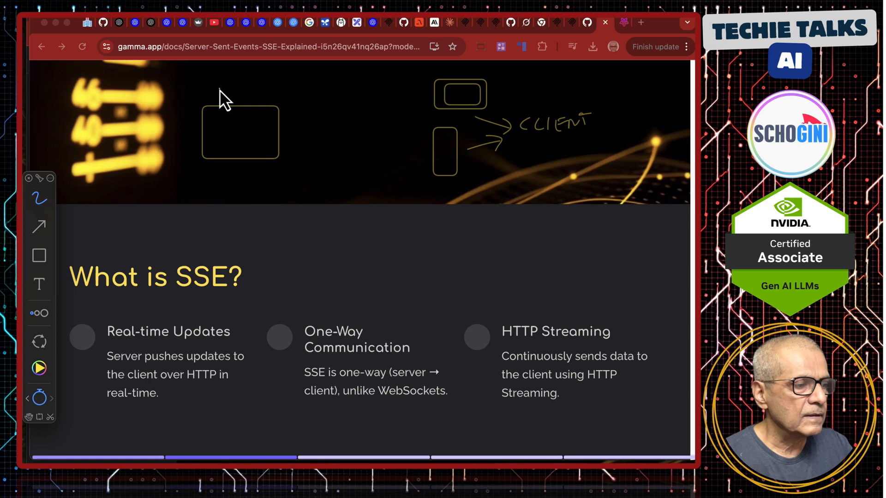
drag(212, 93, 248, 91)
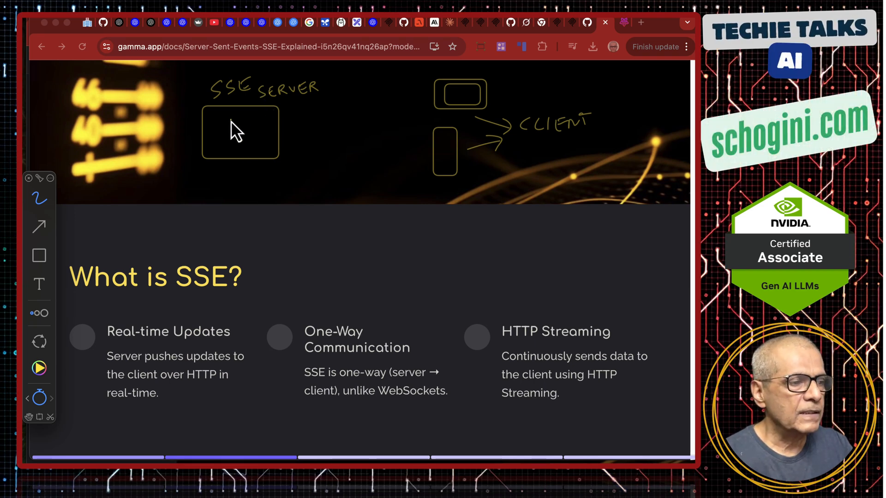
drag(257, 123, 381, 101)
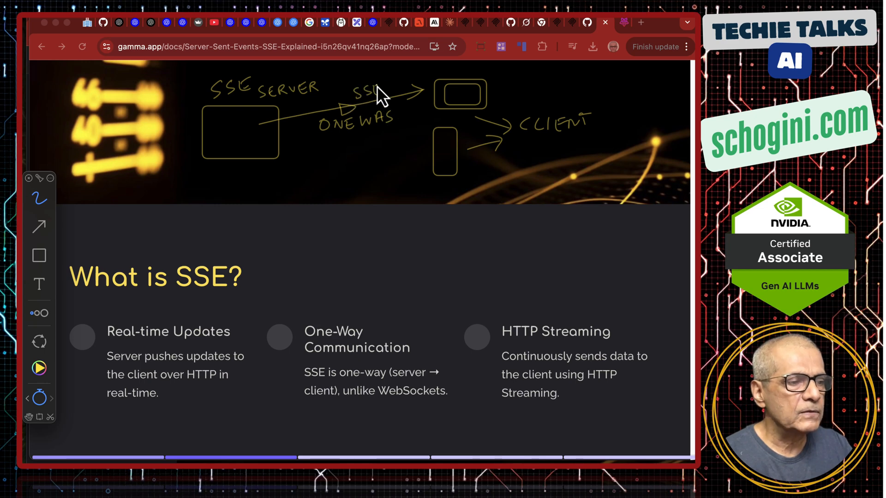
mouse_move(392, 124)
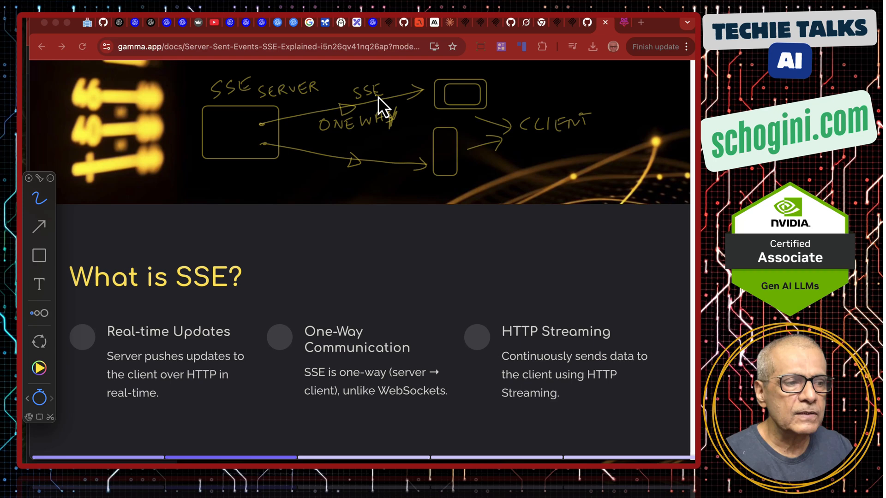
mouse_move(271, 148)
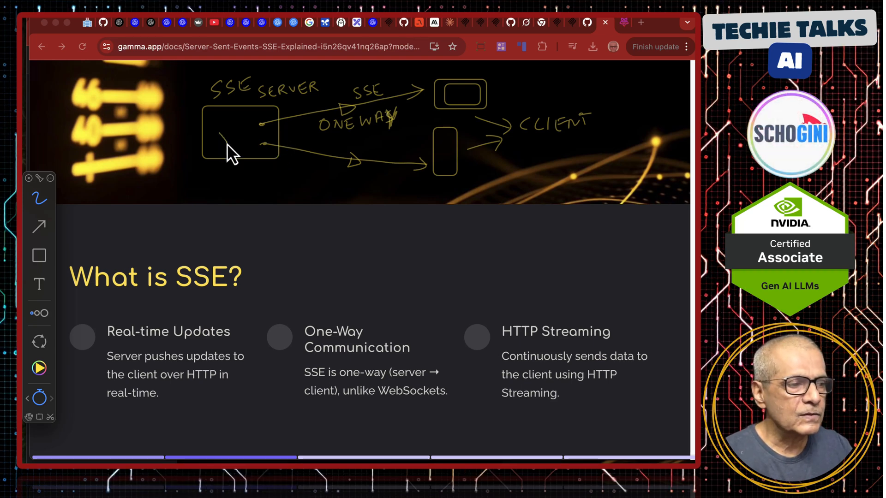
drag(226, 141, 248, 136)
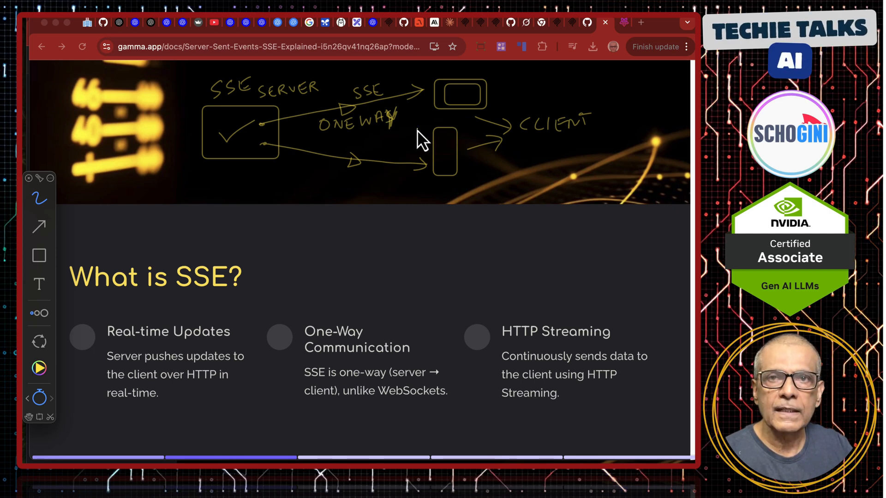
mouse_move(384, 143)
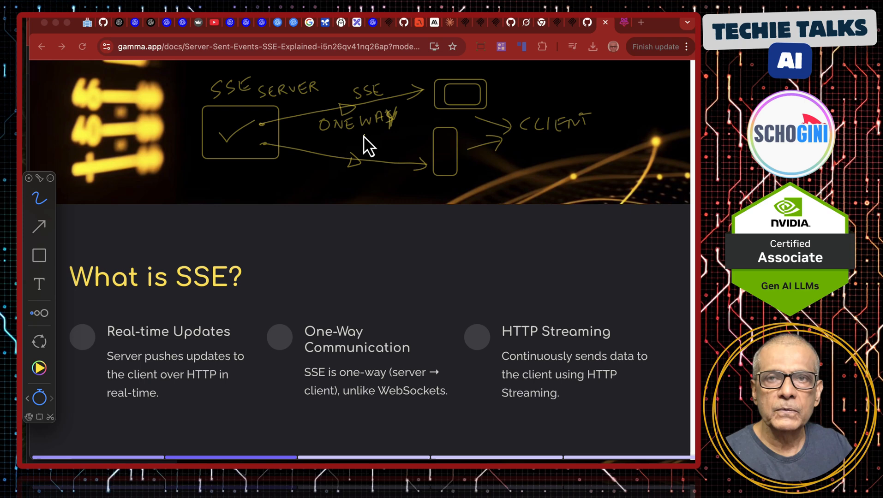
mouse_move(292, 170)
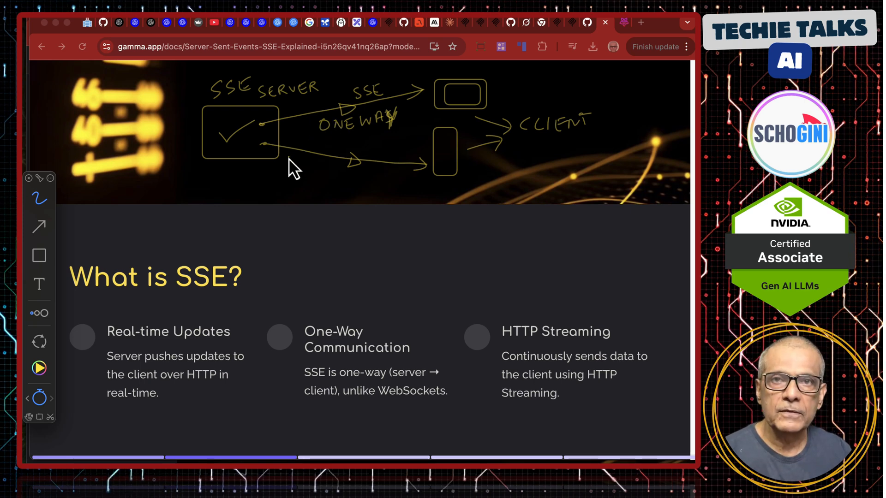
mouse_move(264, 170)
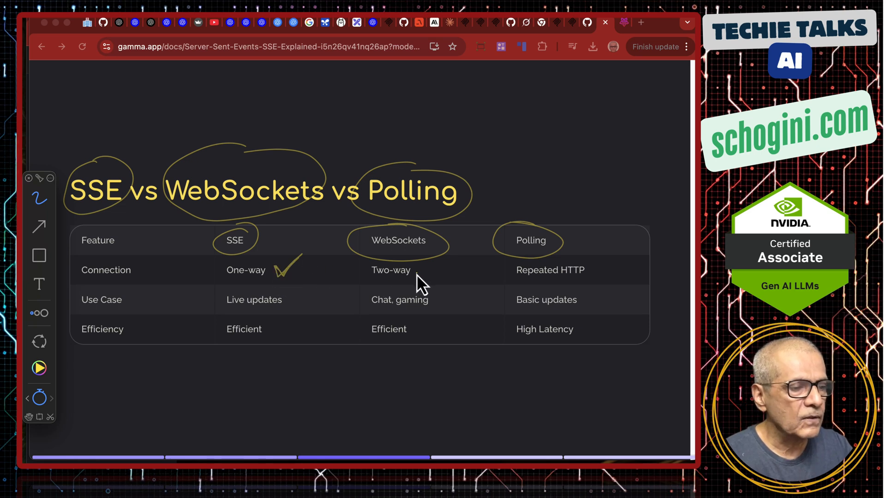
Step: Add a two-way arrow beside Two-way and tick Live updates and Efficient for SSE, Efficient for WebSockets
drag(435, 268, 415, 277)
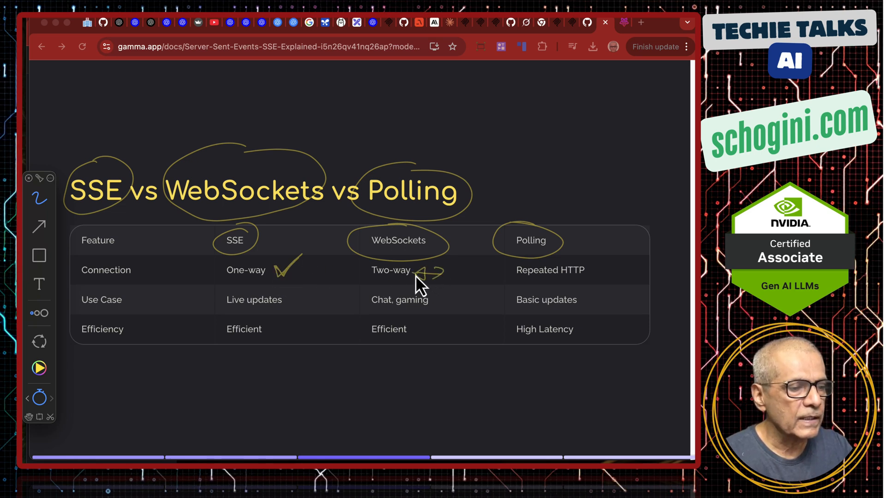
mouse_move(333, 312)
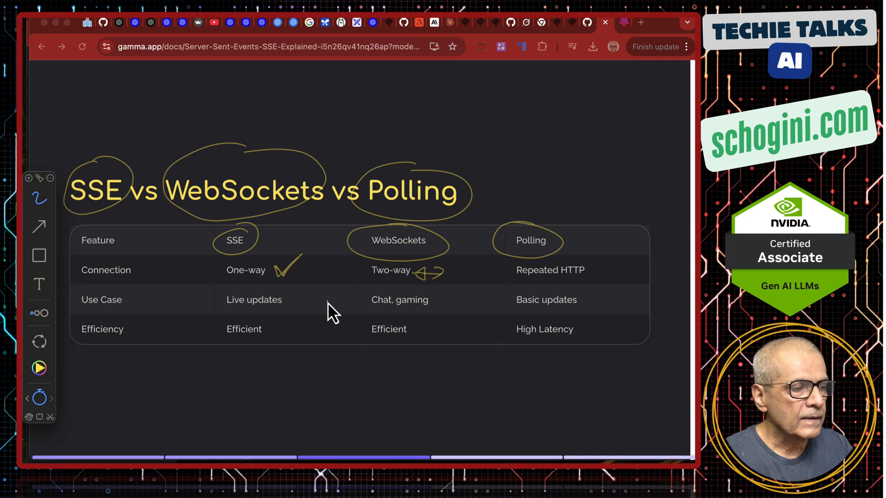
mouse_move(533, 289)
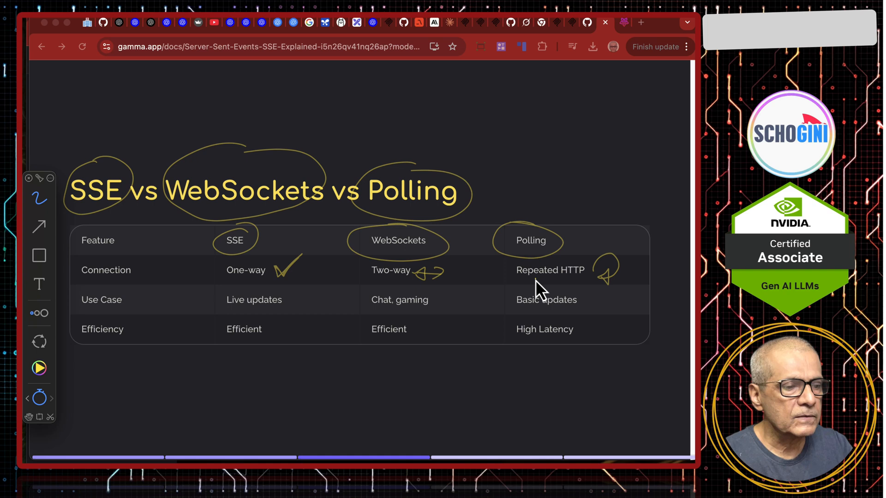
mouse_move(295, 321)
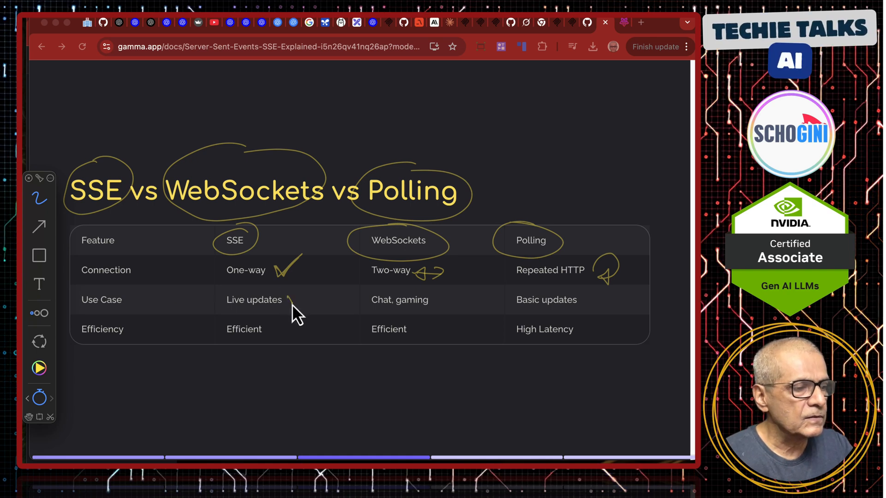
drag(288, 305, 305, 293)
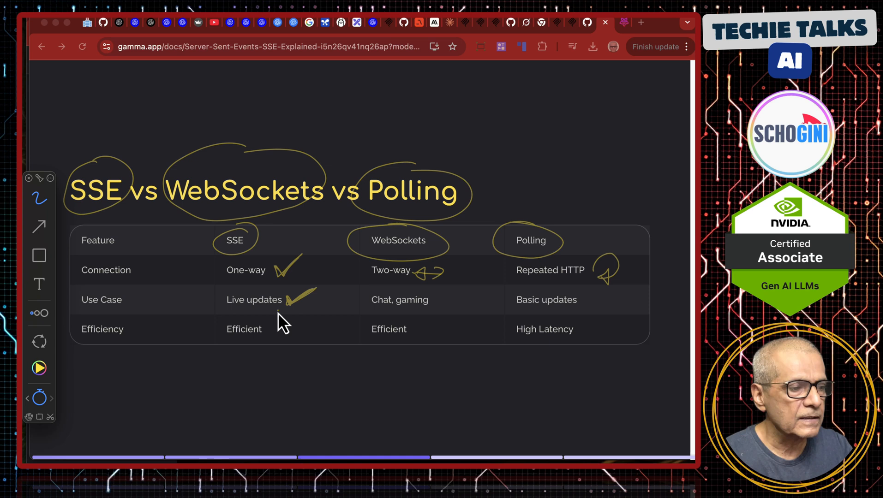
mouse_move(293, 341)
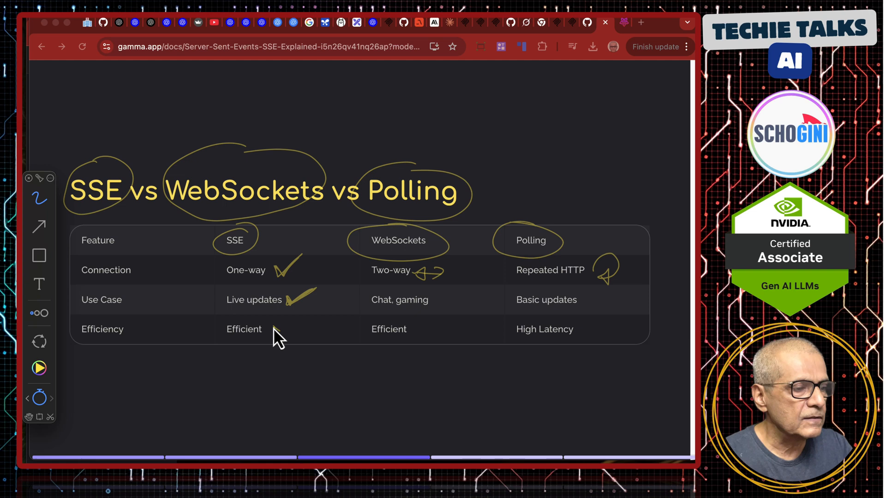
drag(277, 333, 283, 325)
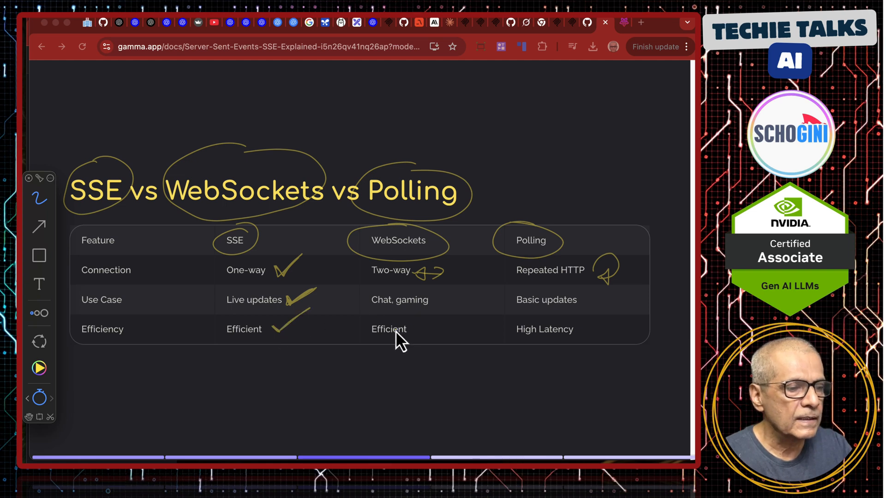
drag(412, 322, 435, 333)
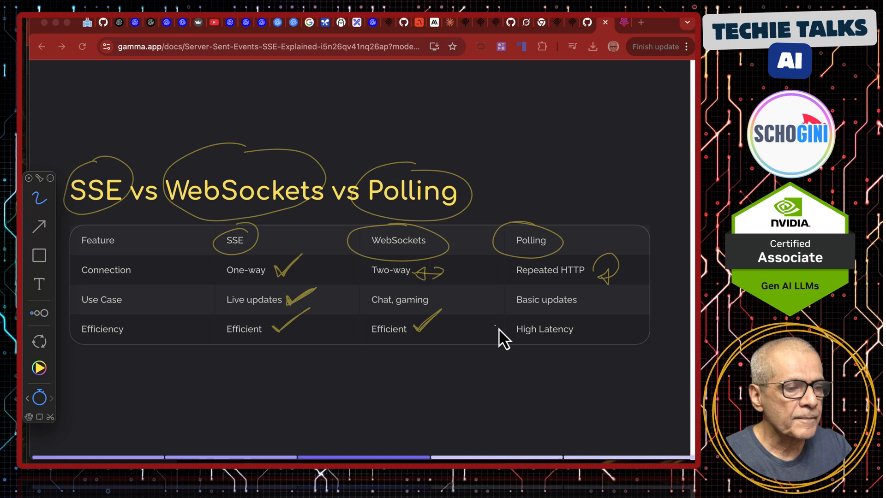
mouse_move(589, 337)
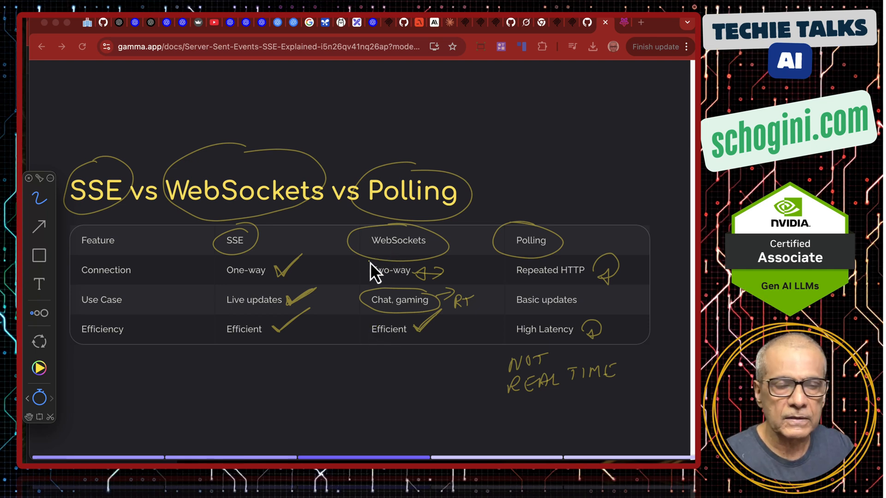
Step: Write MCP with an arrow to a crossed-out STDIO and an arrow to a ticked SSE
drag(260, 339, 237, 384)
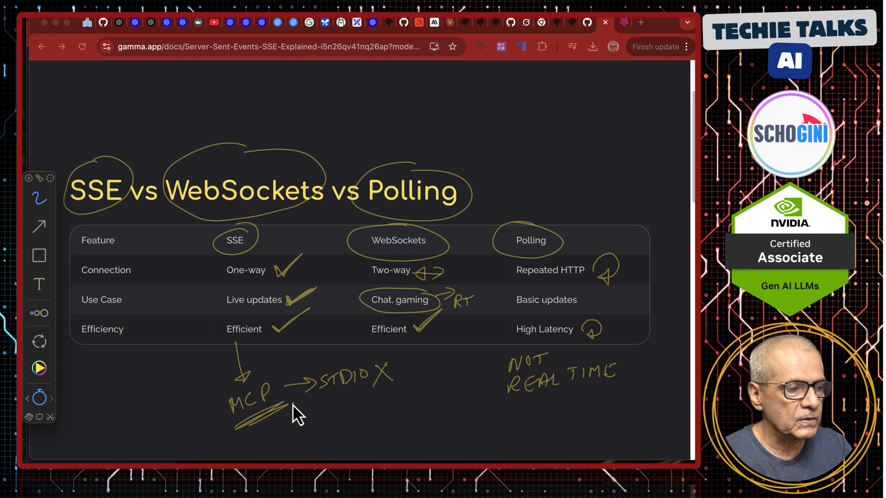
drag(306, 401, 361, 394)
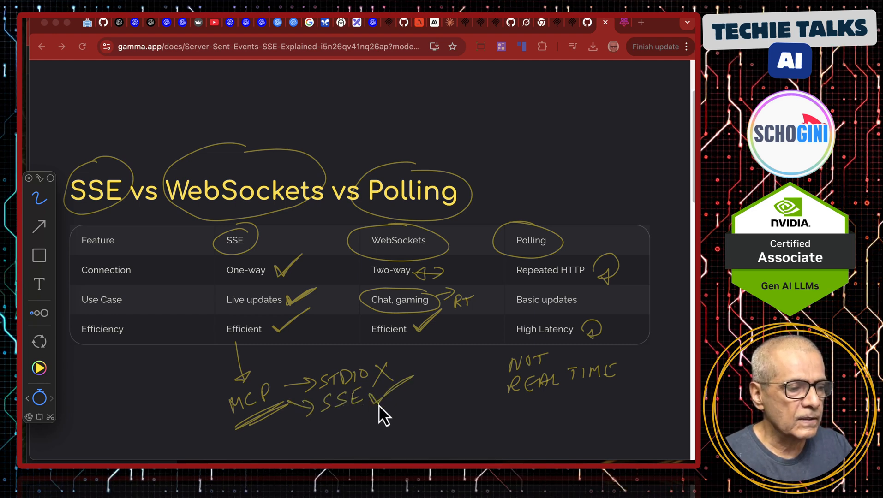
mouse_move(386, 391)
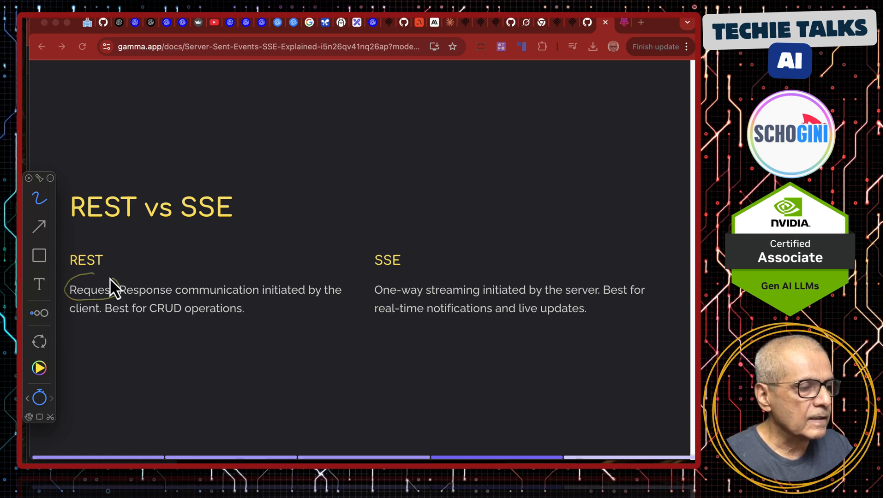
Step: Circle the Request-Response text and the REST heading, then mark the SSE side
drag(73, 282, 164, 288)
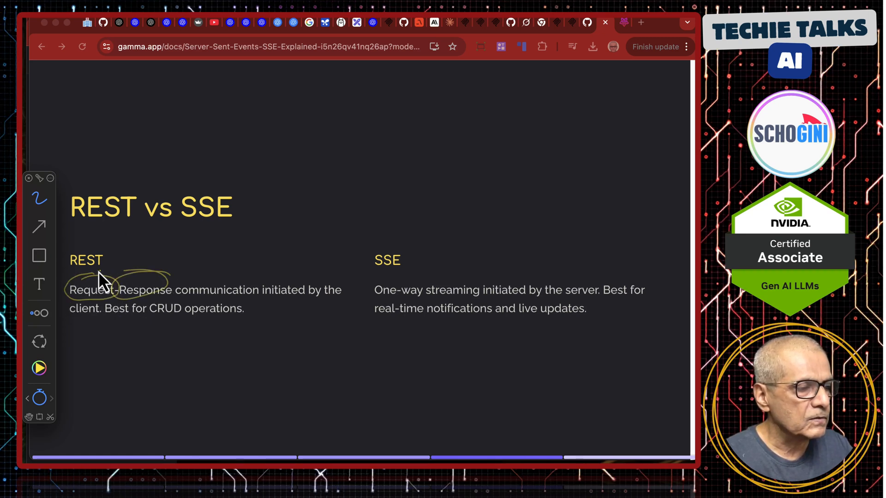
drag(102, 272, 147, 251)
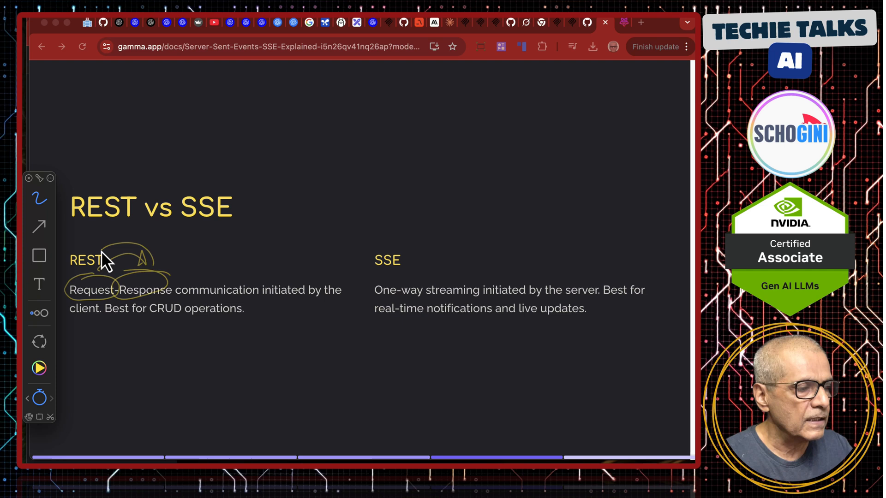
mouse_move(382, 305)
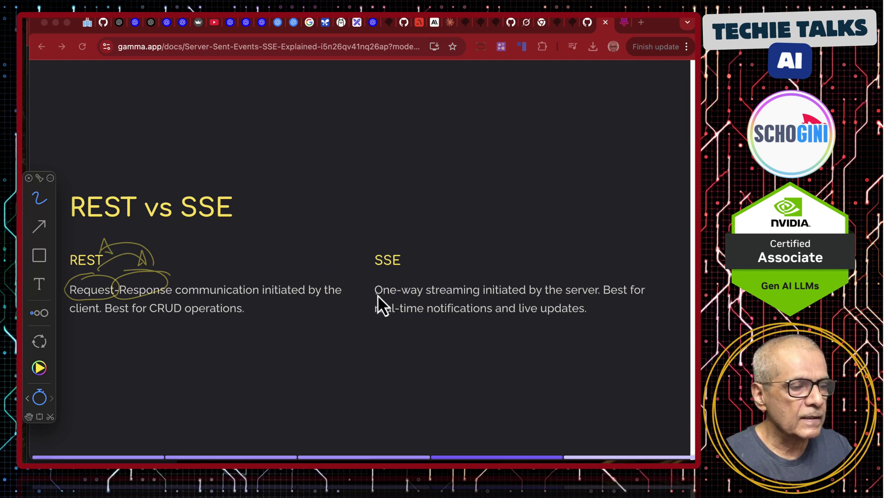
drag(375, 289, 415, 303)
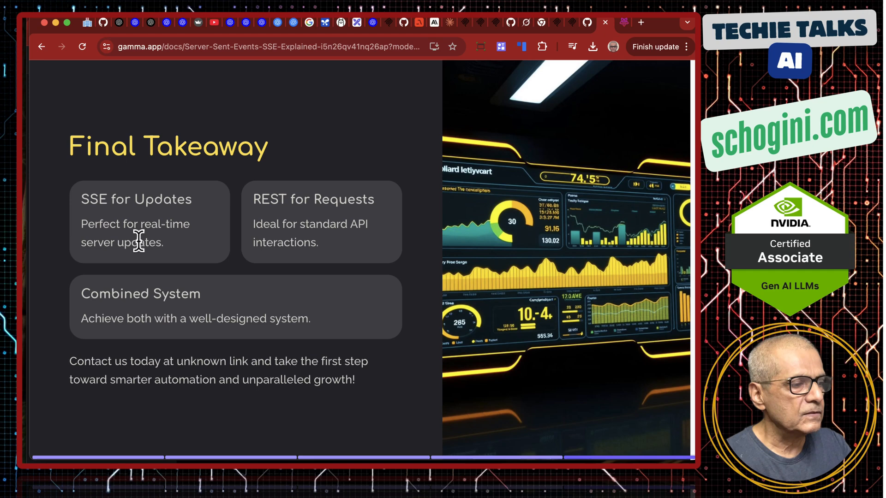
mouse_move(179, 269)
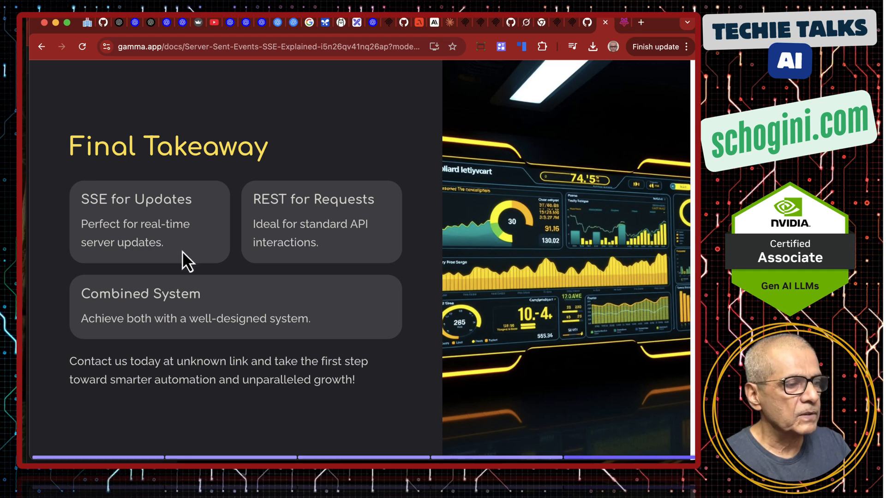
mouse_move(351, 255)
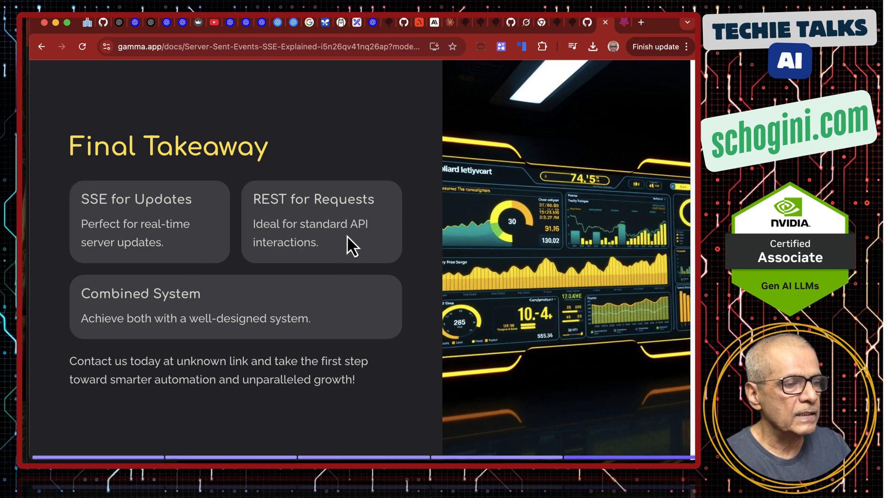
mouse_move(359, 262)
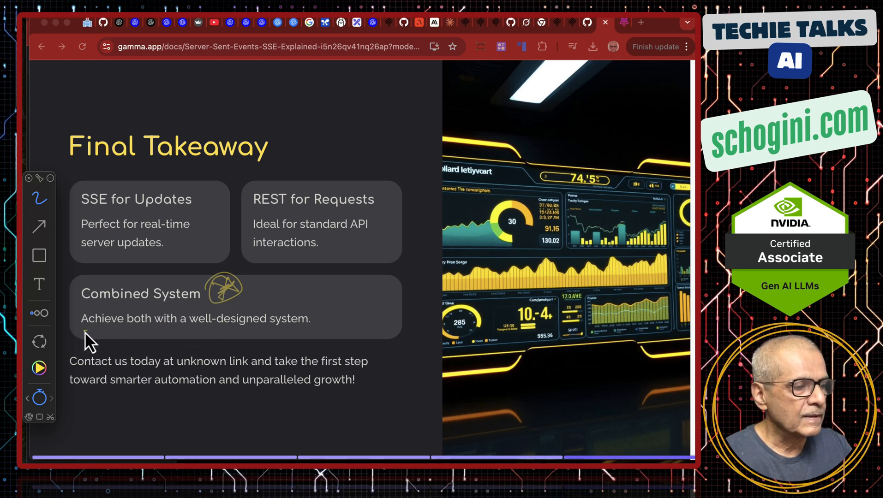
Step: Underline the Combined System description and scribble beside its heading
drag(84, 324, 311, 319)
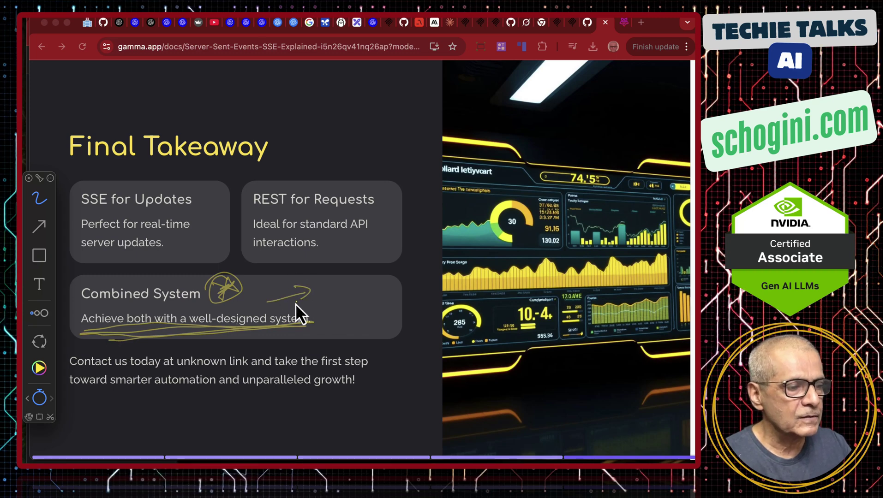
drag(293, 294, 368, 291)
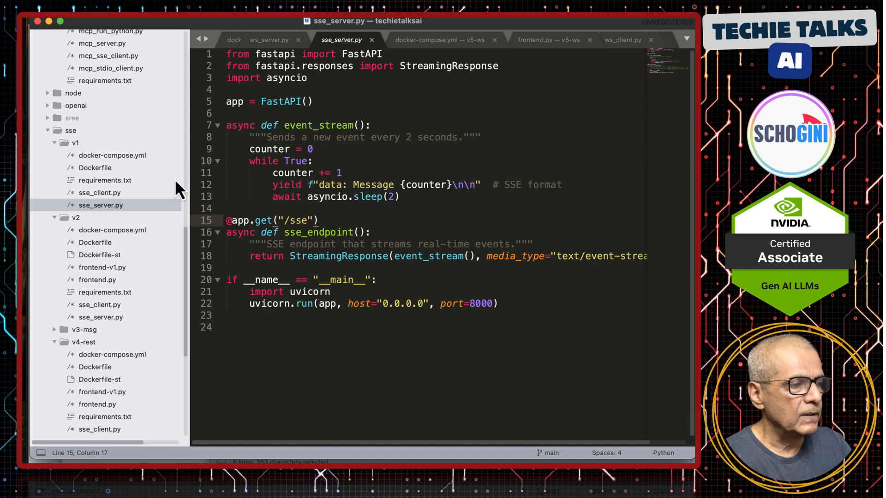
Step: Show v1's docker-compose.yml and scroll through its server and client services
click(113, 155)
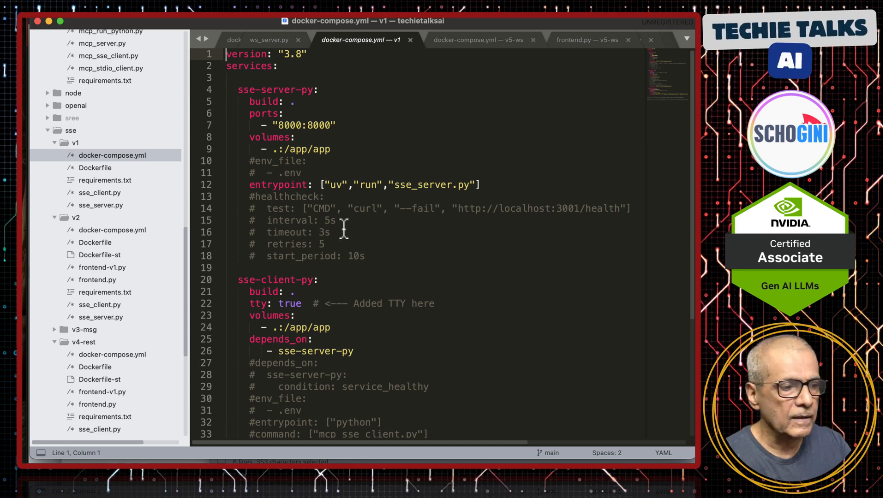
scroll(down, 3)
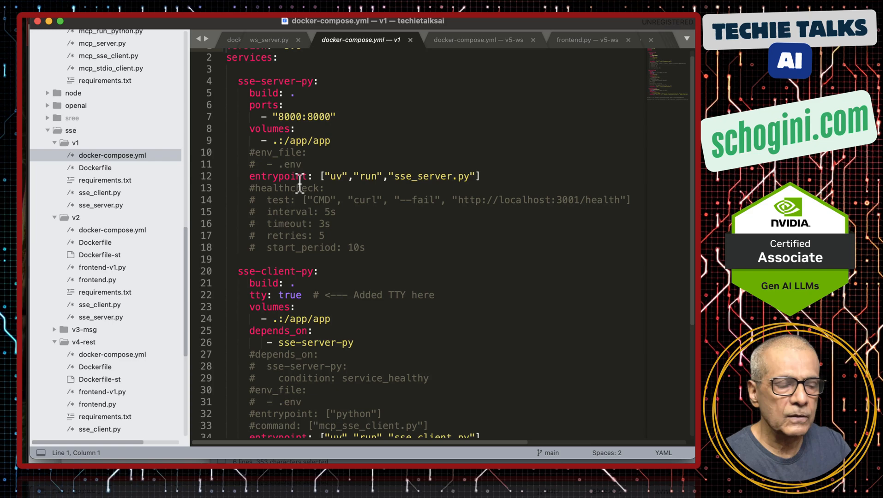
scroll(down, 3)
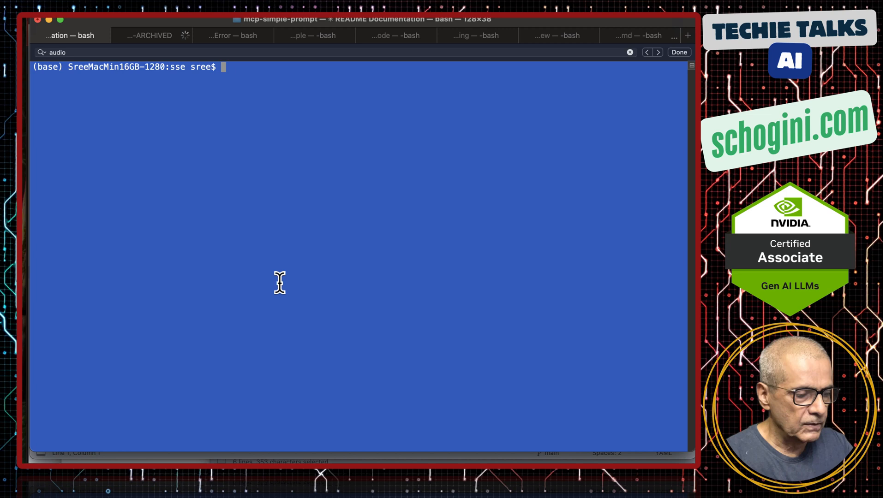
Step: Run pwd, cd sse and tree to list the folder's files, then begin a 'docker compose' command
text(pwd)
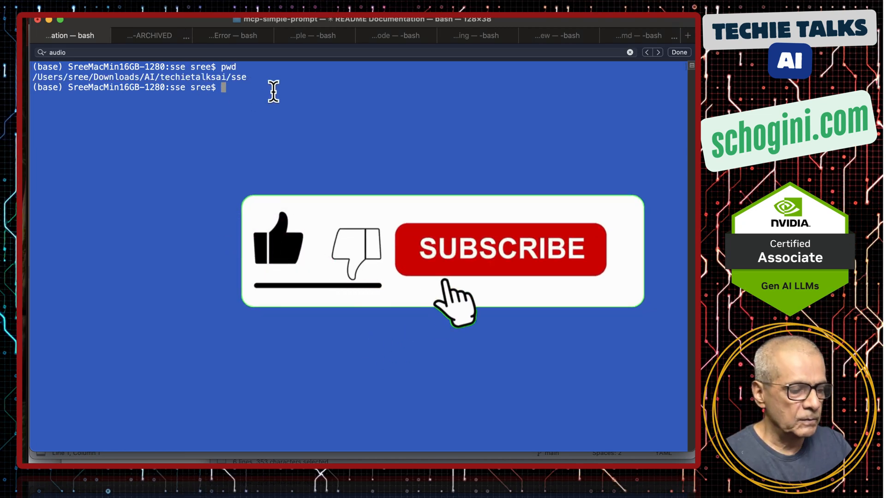
text(cd sse)
text(cd v1)
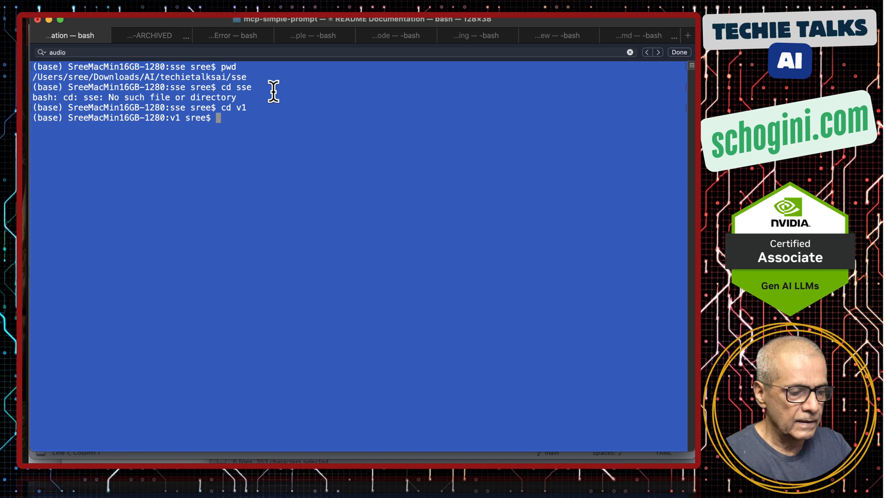
text(tree)
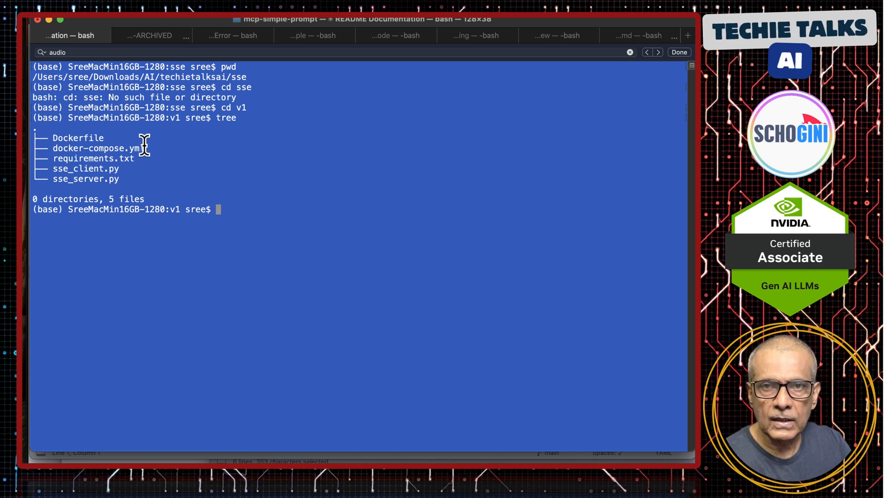
mouse_move(65, 169)
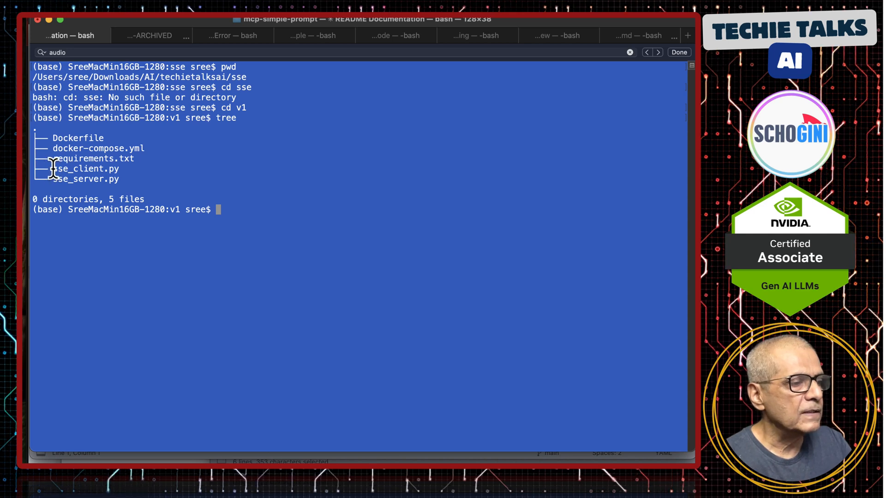
mouse_move(131, 177)
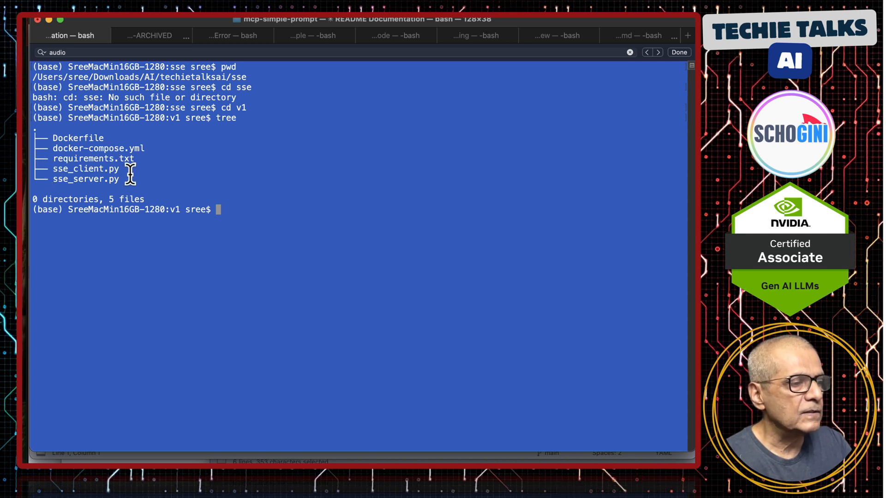
mouse_move(149, 167)
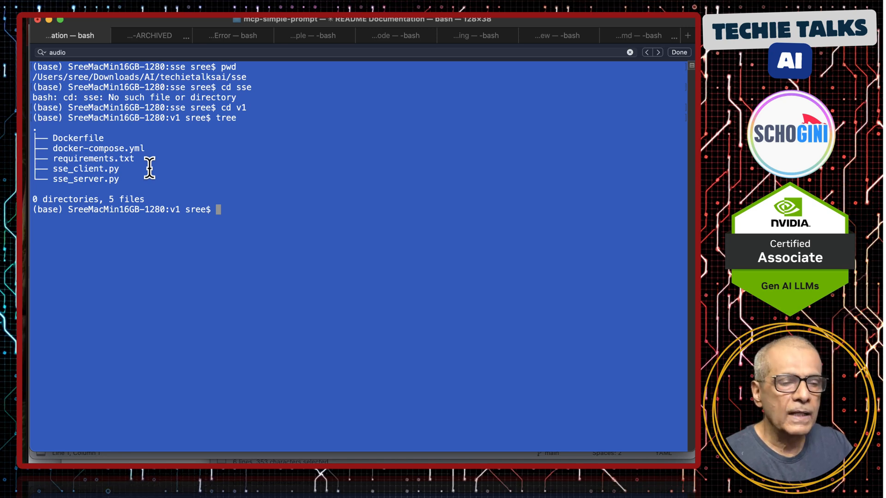
text(docker)
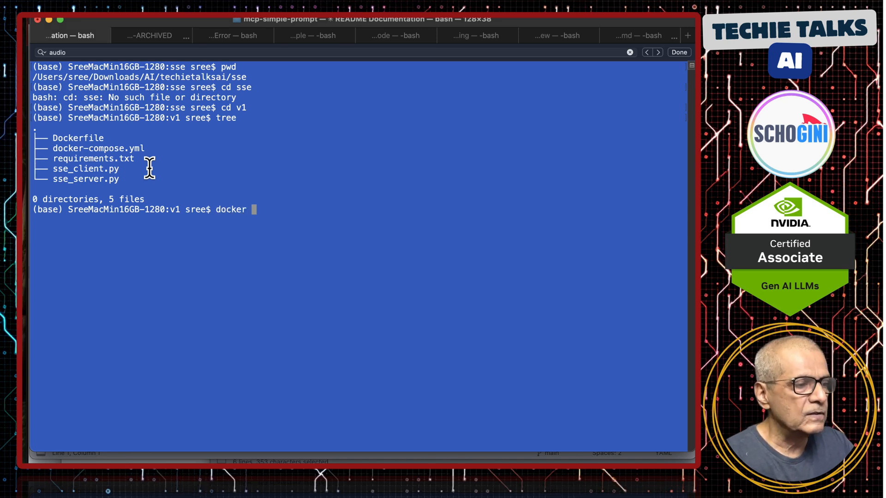
text(compose)
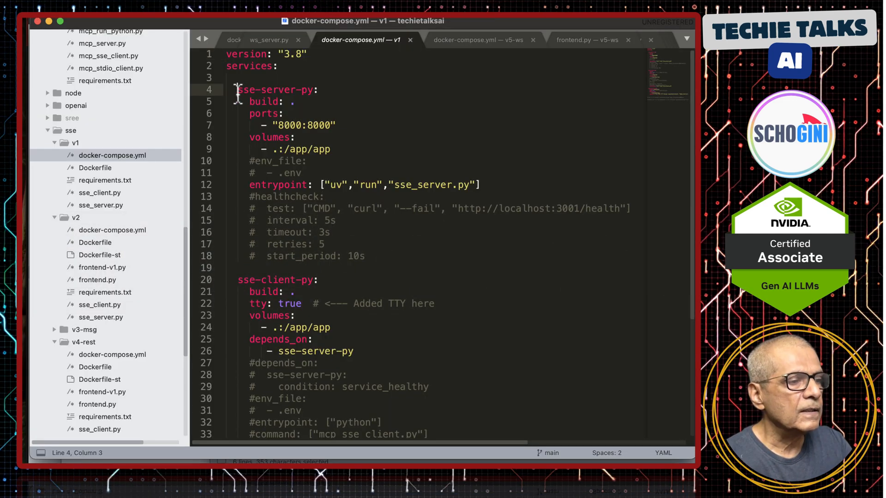
Step: Select the sse-server-py service name in docker-compose.yml for the compose up command
double_click(275, 89)
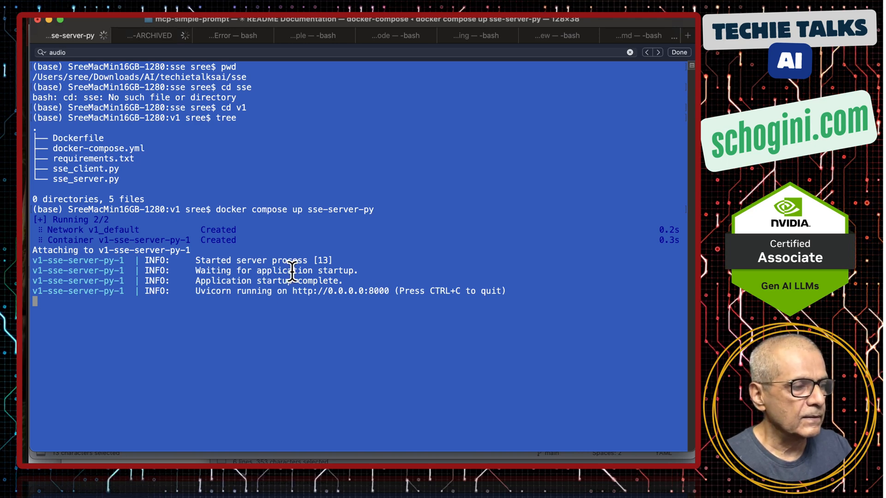
click(234, 35)
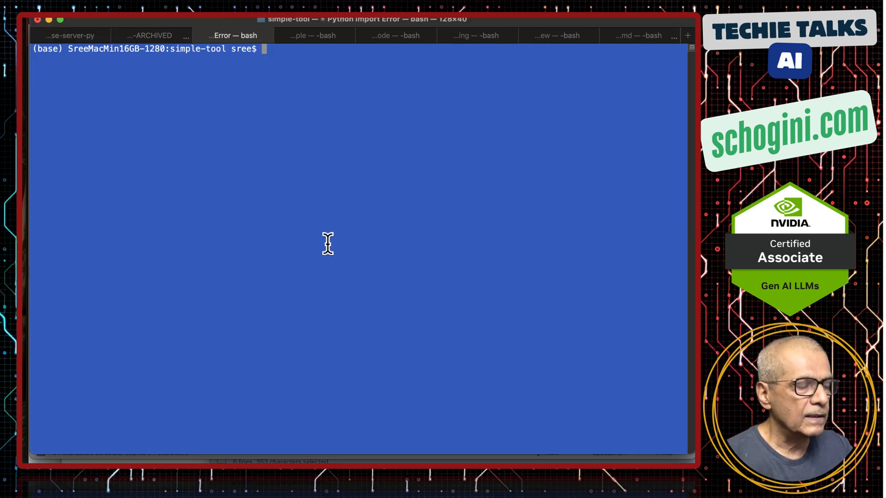
text(curl -N -H "Accept: text/event-stream" http://localhost:8000/sse)
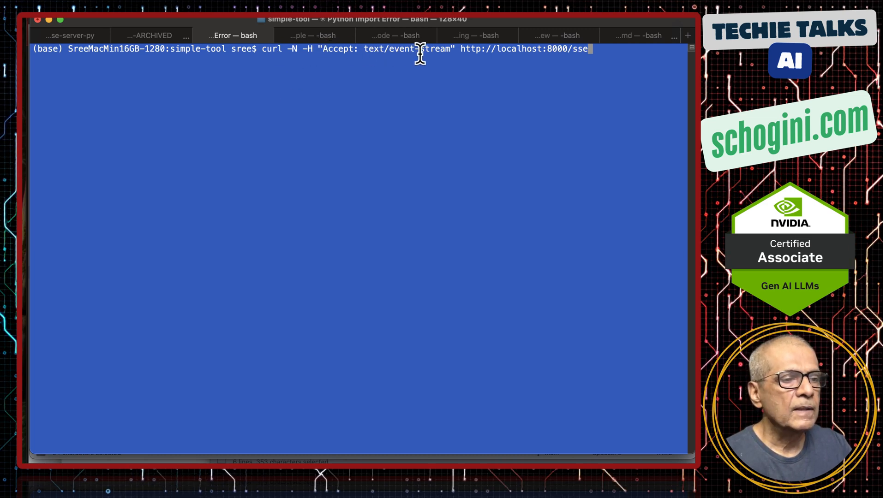
mouse_move(504, 60)
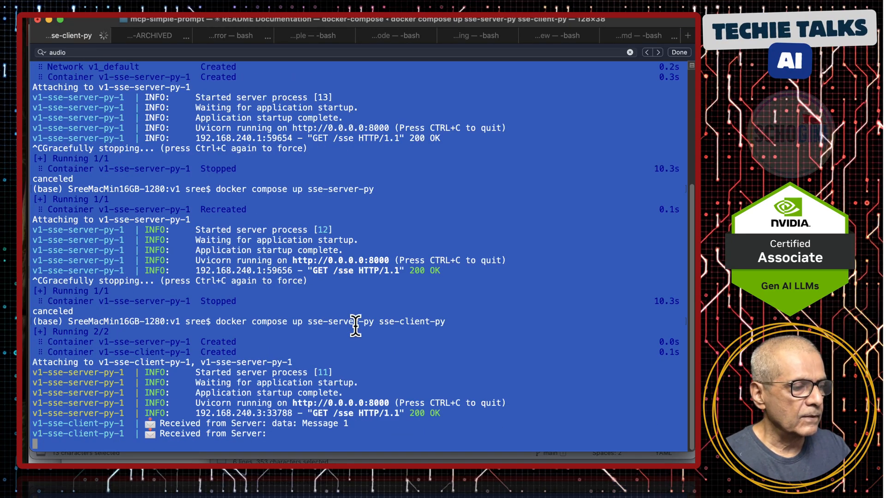
Step: Follow the Terminal output as the client receives Messages 1 through 30 from the server
scroll(down, 3)
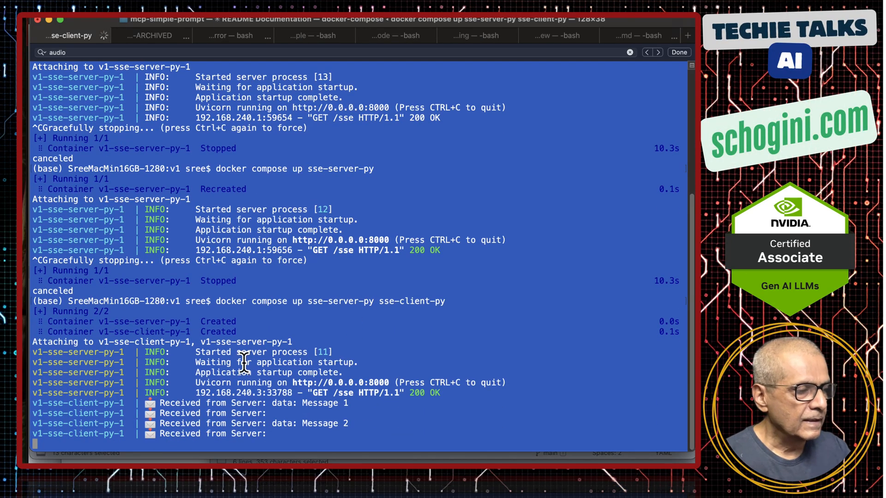
scroll(down, 3)
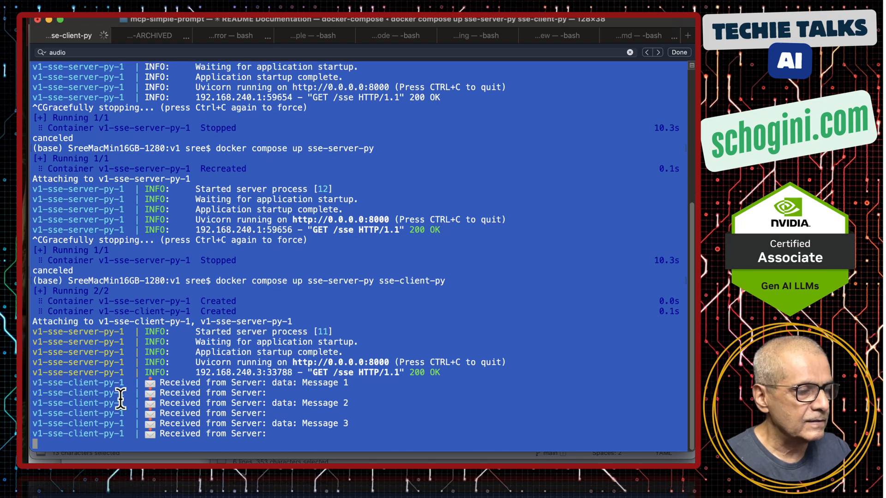
scroll(down, 3)
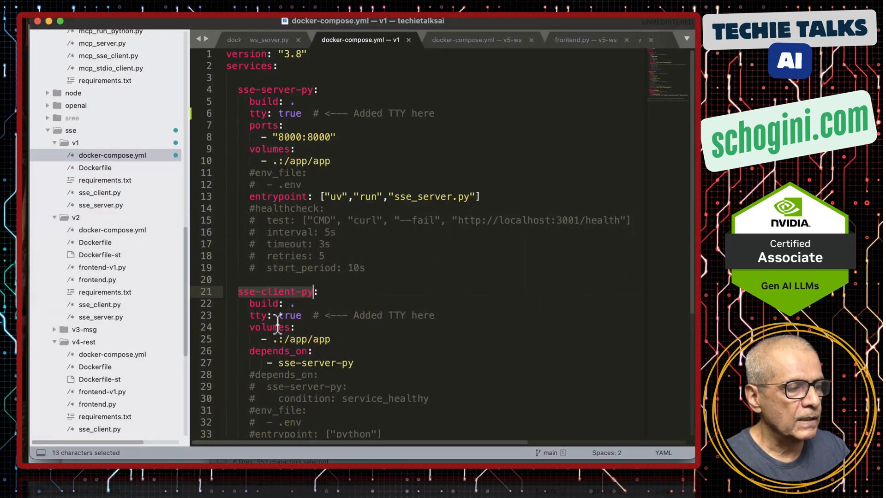
scroll(down, 3)
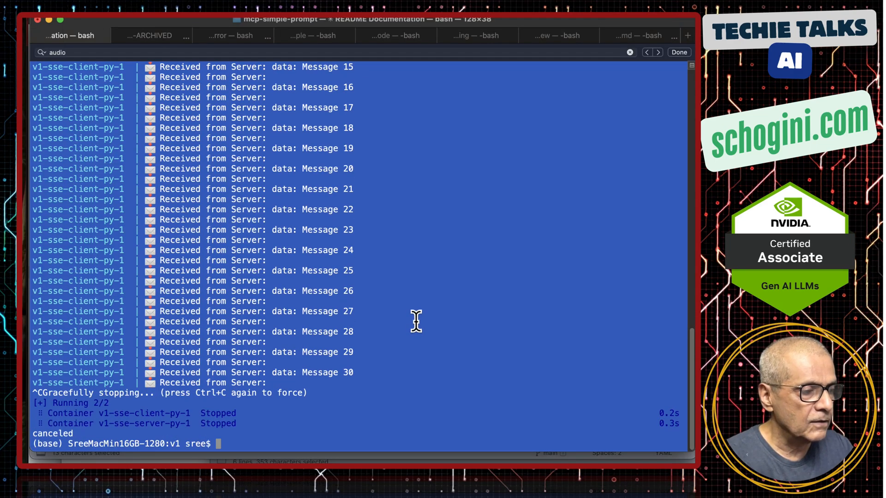
Step: Enter 'docker compose up', erasing the partial 'sse-se' service name first
text(docker compose up sse-se)
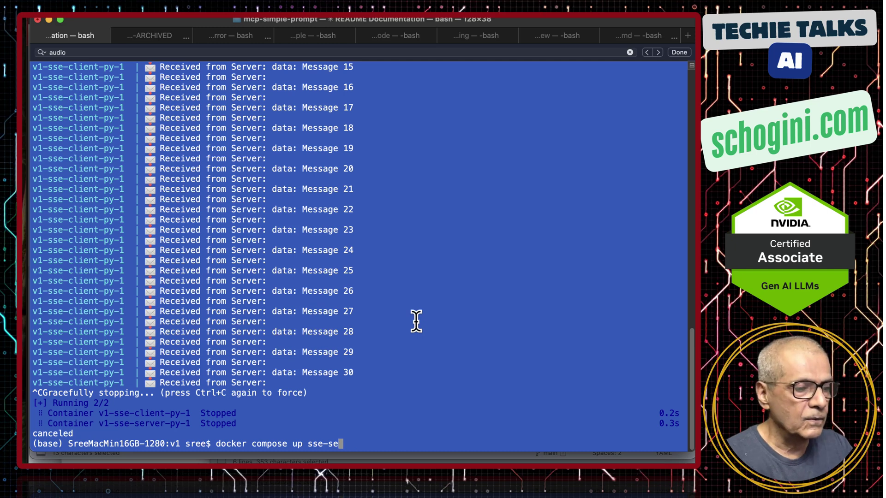
key(Backspace)
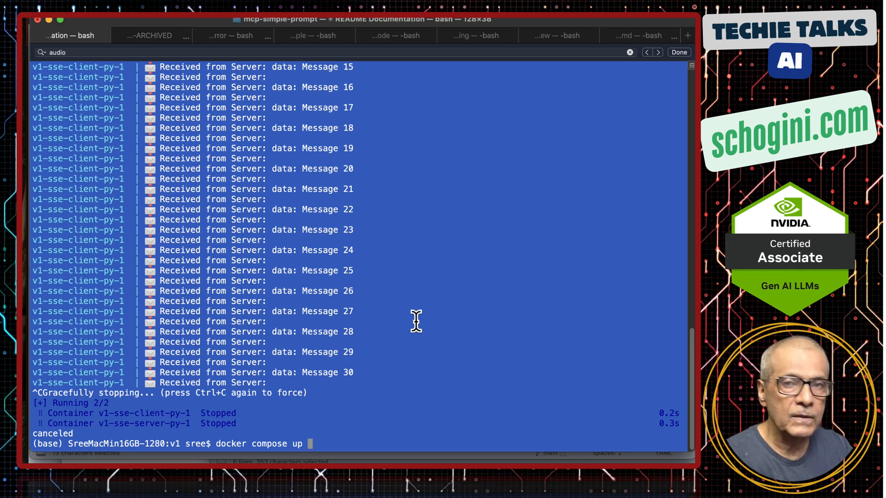
key(Return)
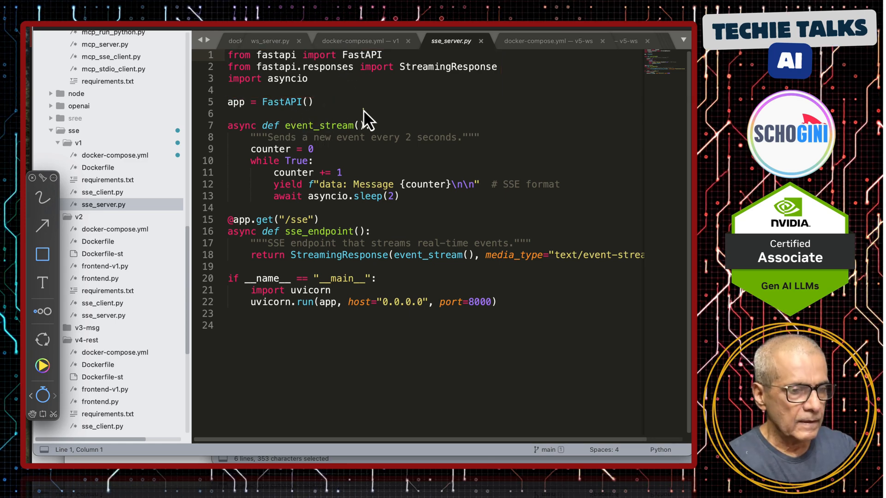
mouse_move(408, 82)
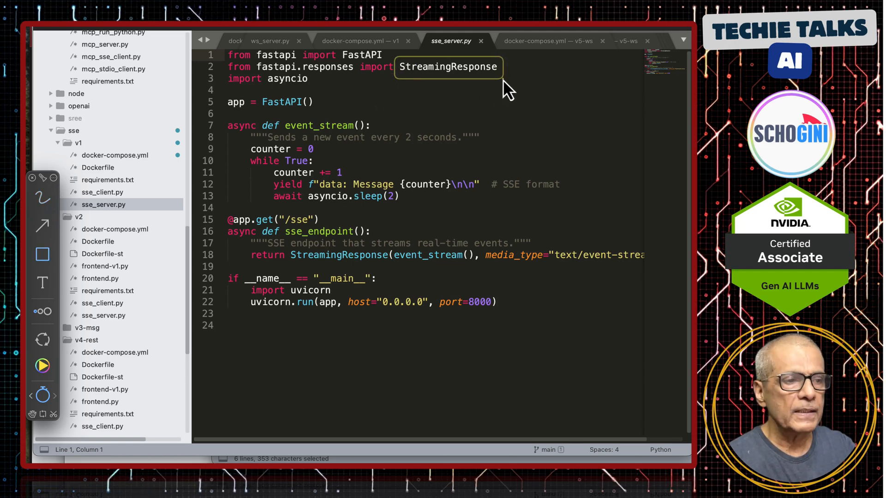
mouse_move(483, 92)
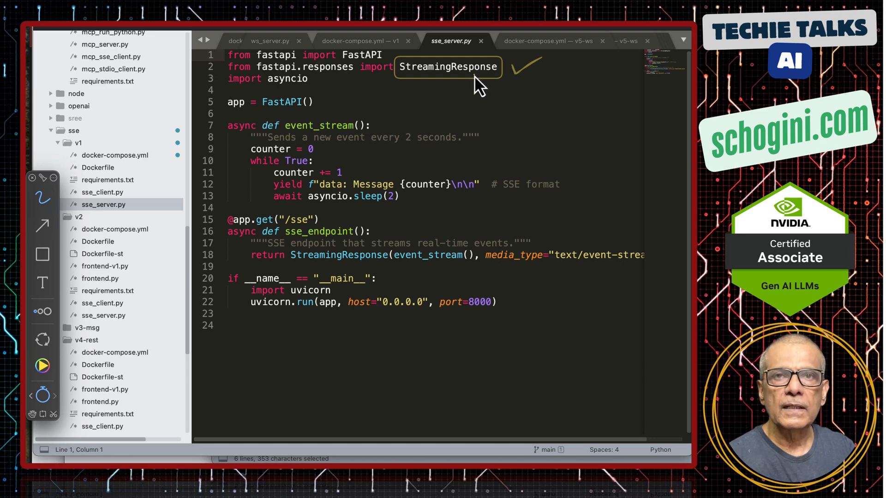
mouse_move(345, 139)
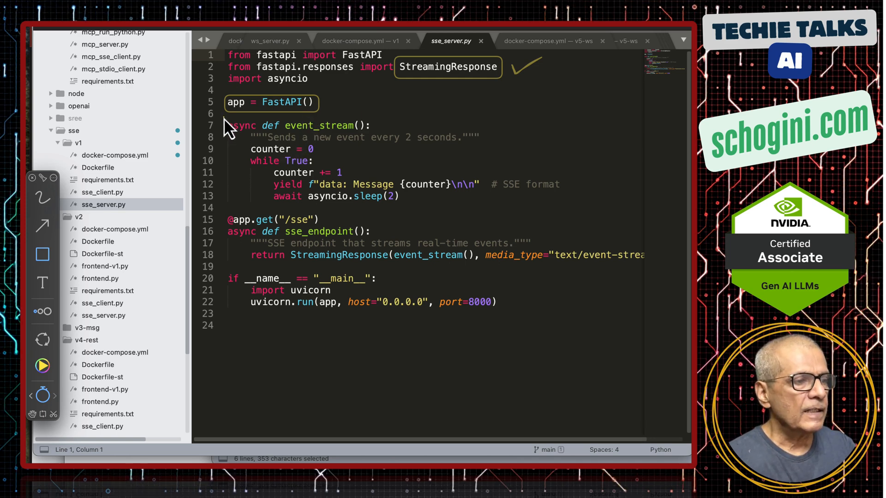
Step: Box the event_stream generator function in sse_server.py
drag(226, 119, 570, 212)
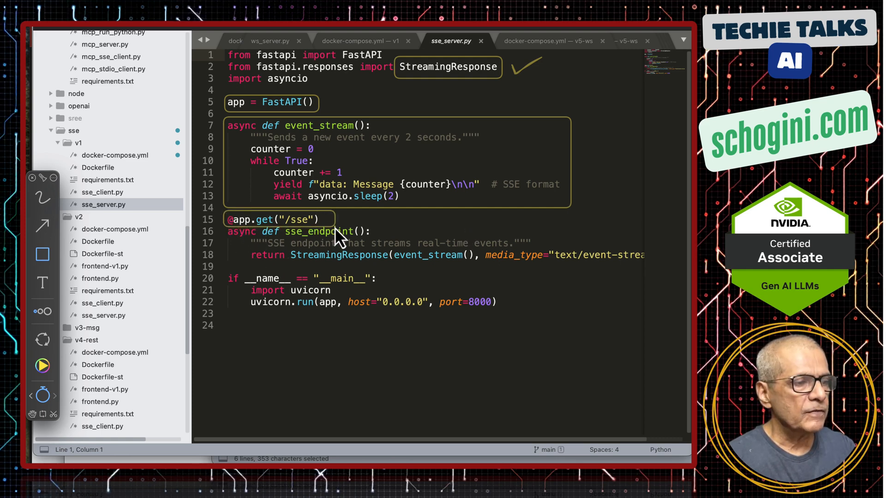
mouse_move(278, 243)
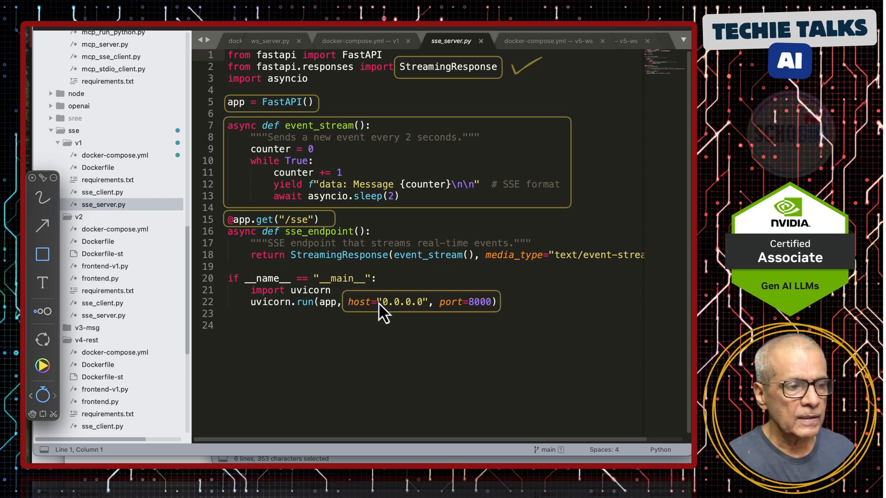
mouse_move(353, 244)
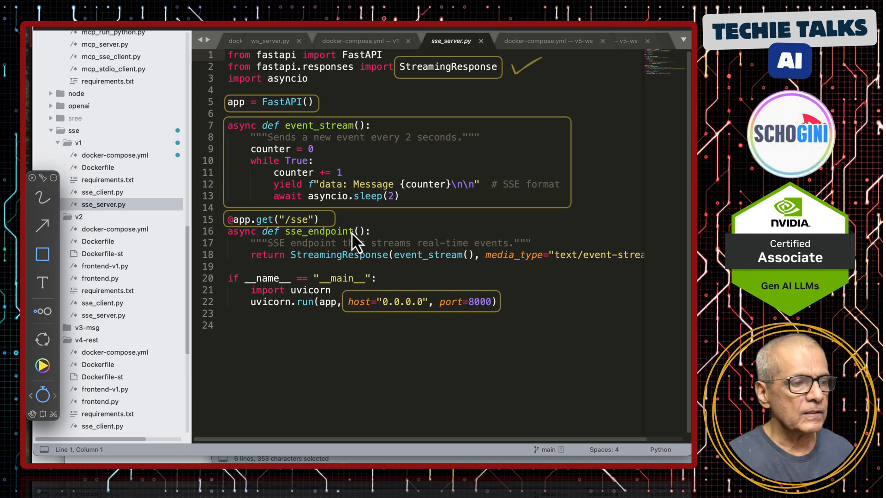
mouse_move(346, 251)
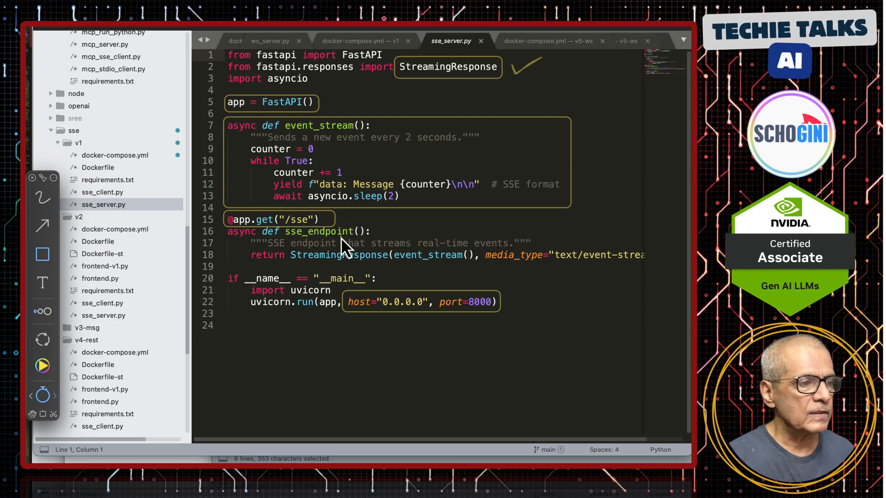
mouse_move(315, 248)
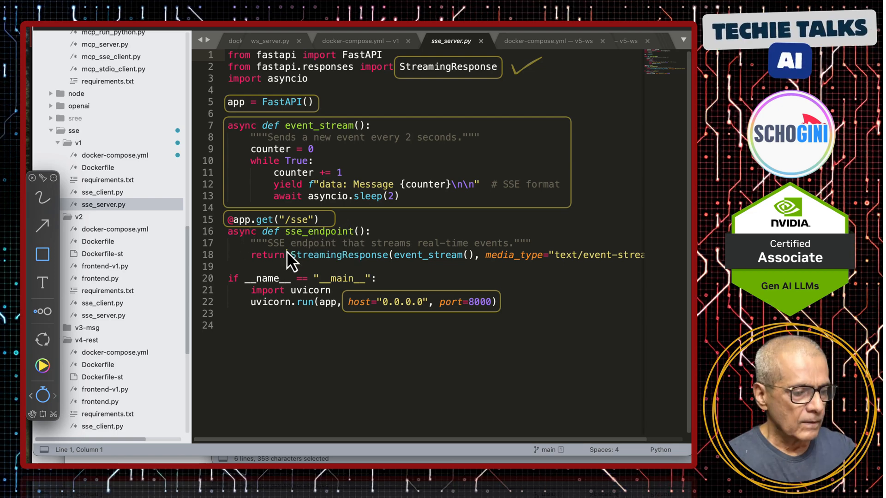
mouse_move(229, 236)
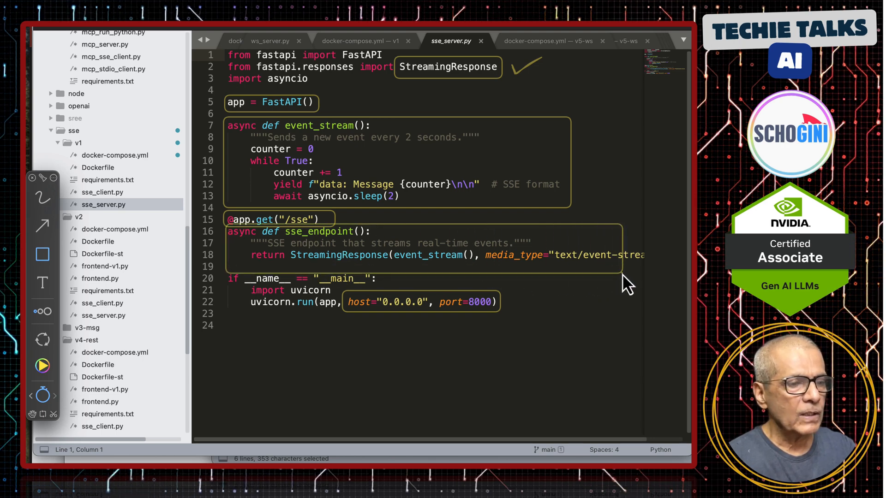
mouse_move(621, 267)
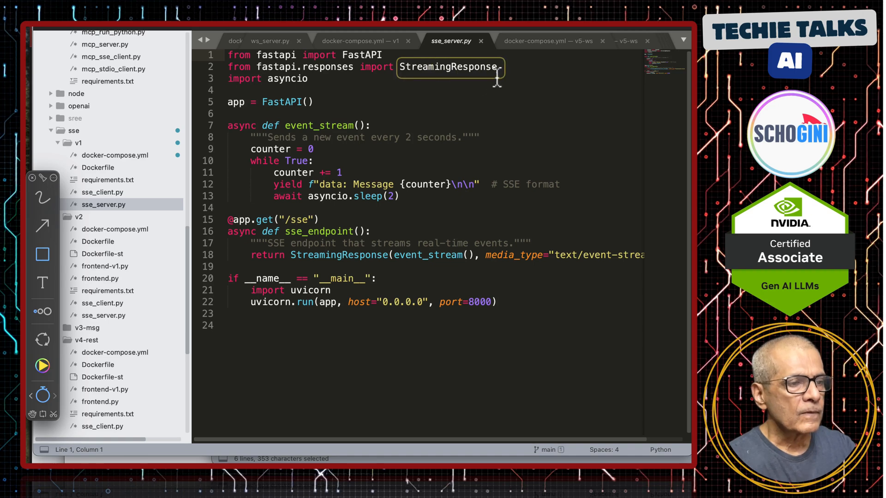
mouse_move(395, 136)
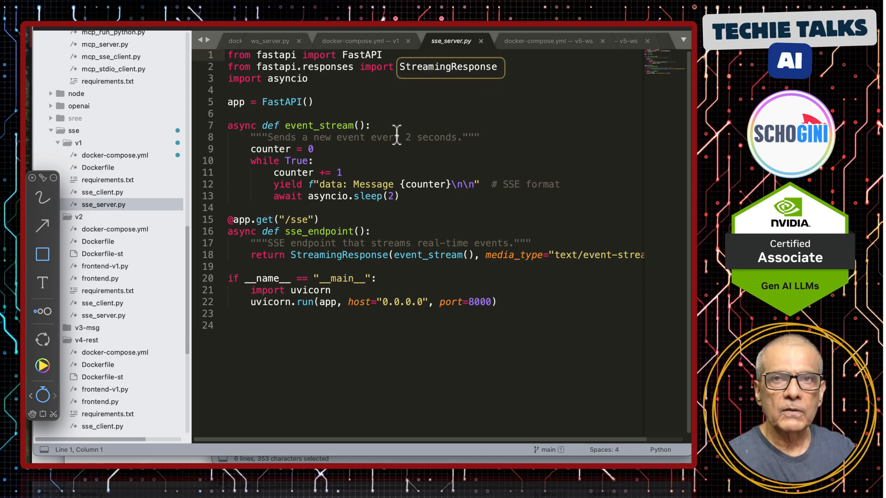
mouse_move(428, 98)
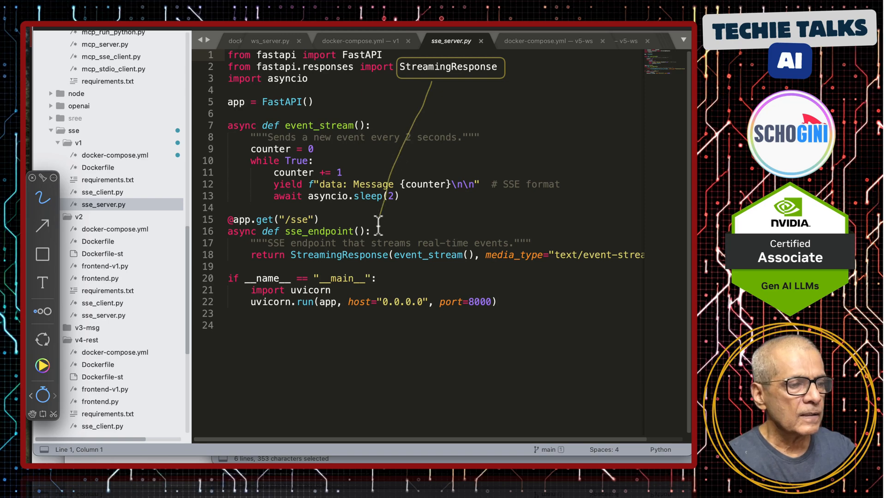
mouse_move(461, 272)
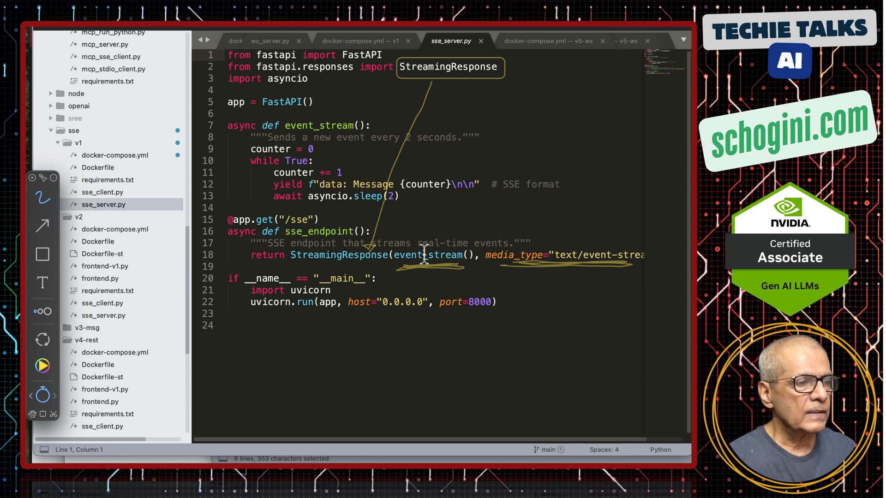
mouse_move(464, 236)
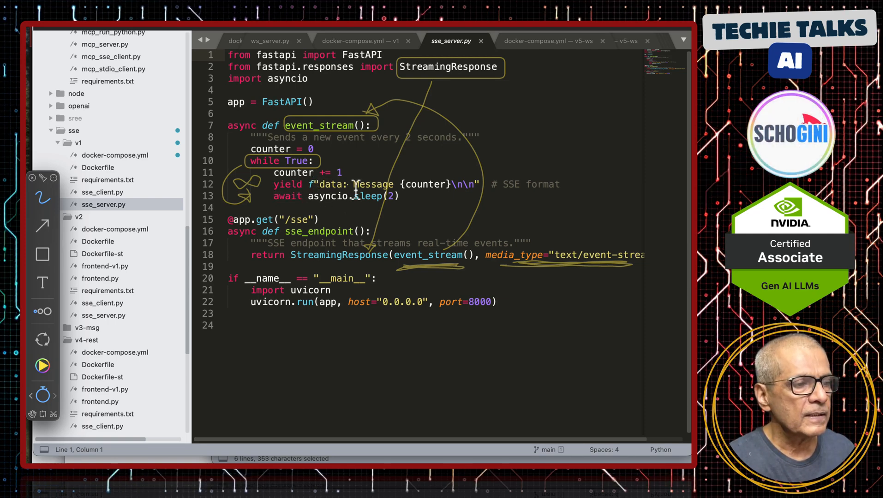
mouse_move(332, 214)
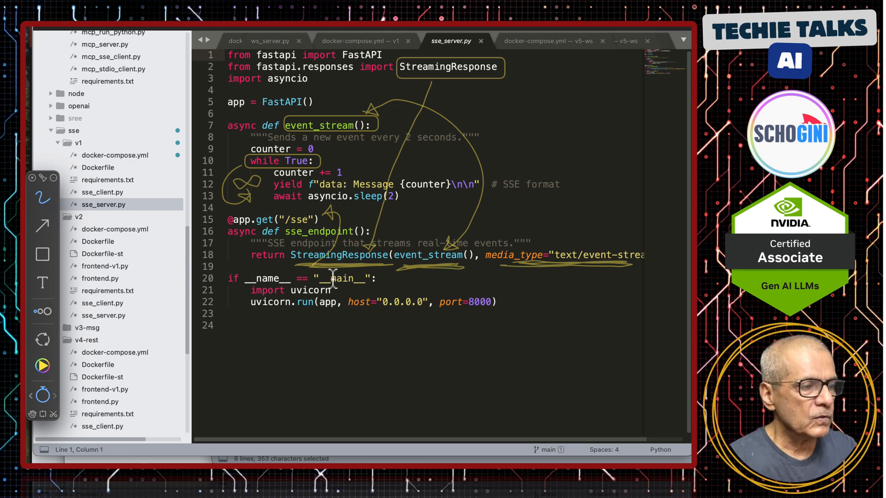
mouse_move(276, 323)
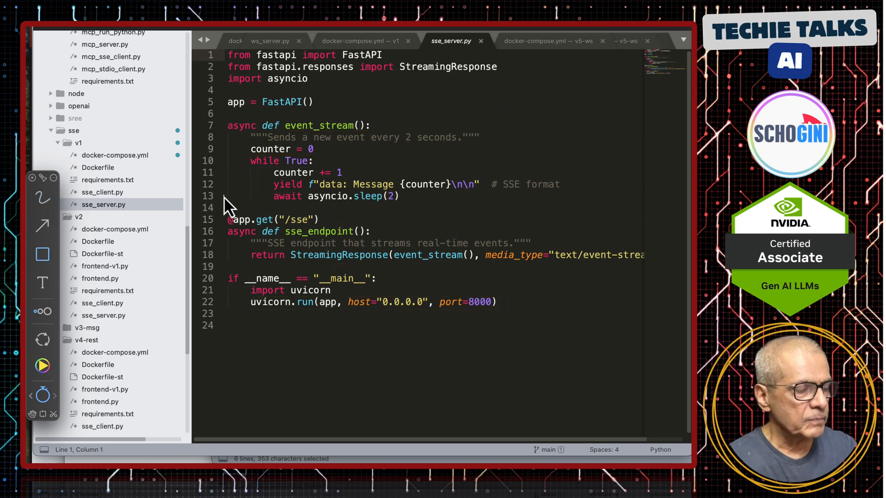
mouse_move(227, 131)
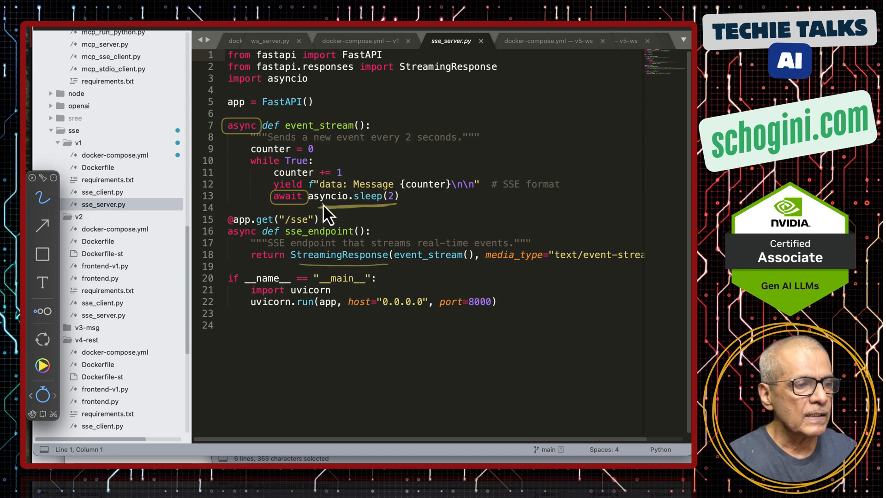
mouse_move(345, 223)
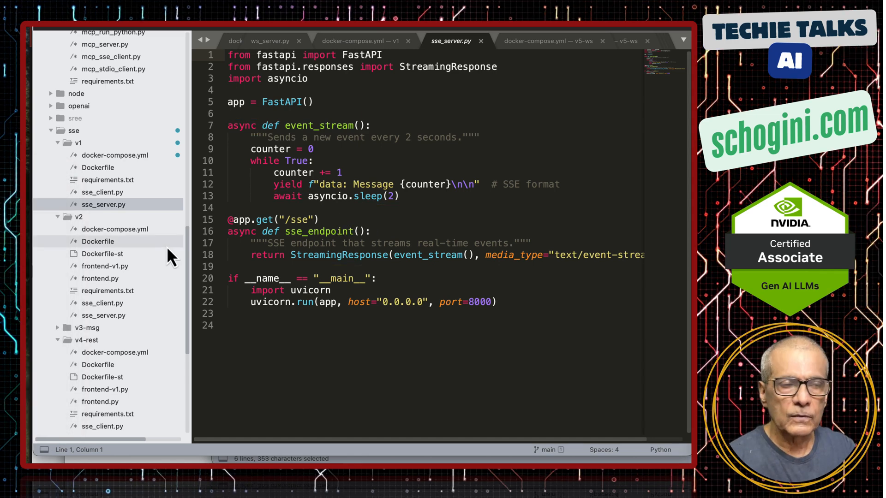
Step: Switch to sse_client.py under sse/v1 in the sidebar
click(102, 192)
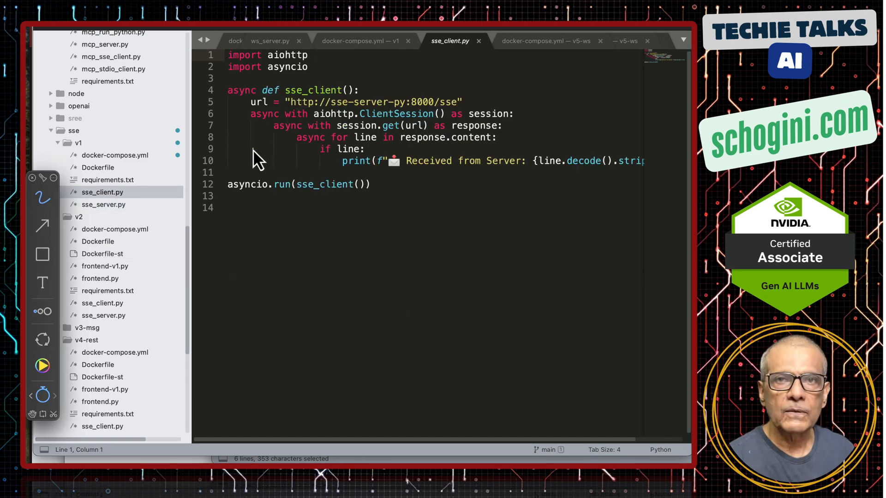
mouse_move(282, 119)
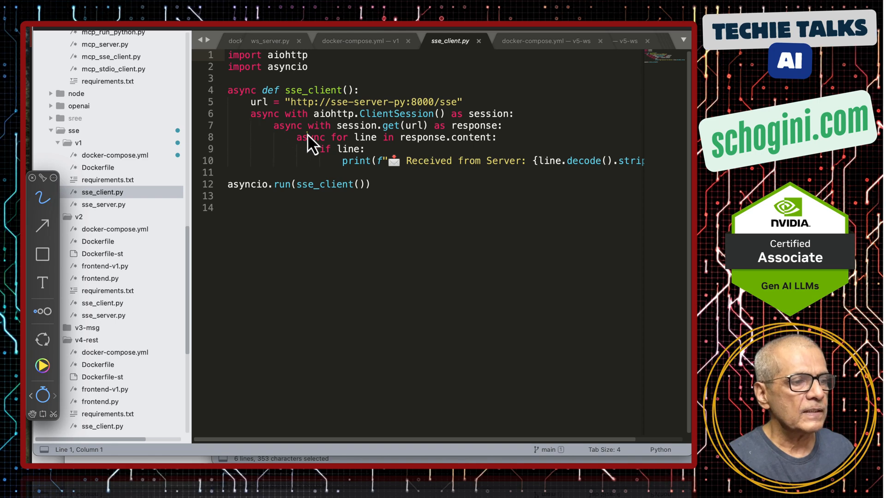
mouse_move(293, 166)
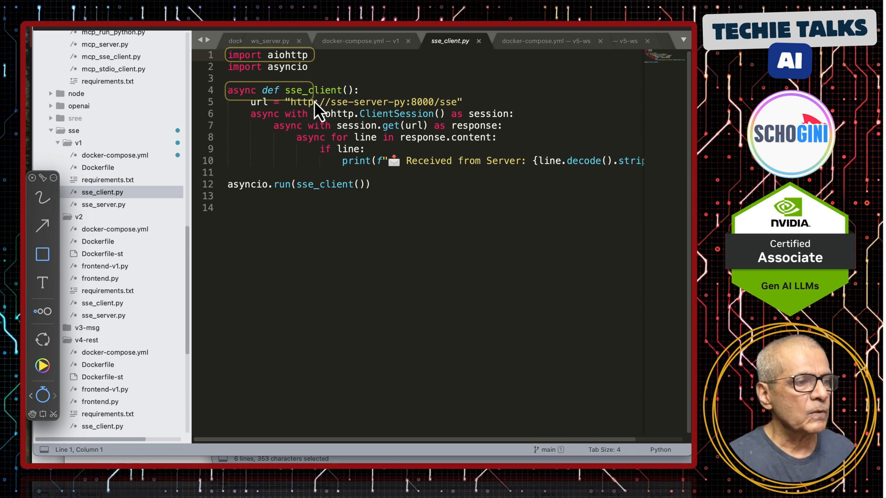
mouse_move(361, 124)
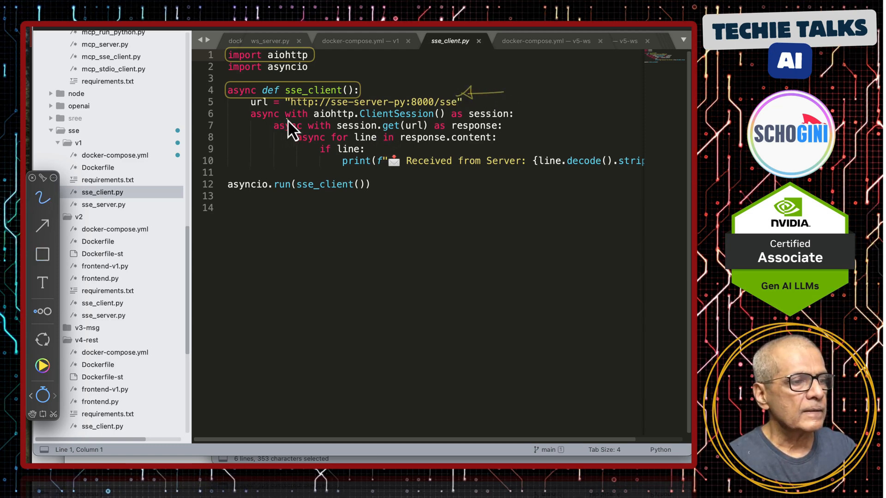
mouse_move(336, 106)
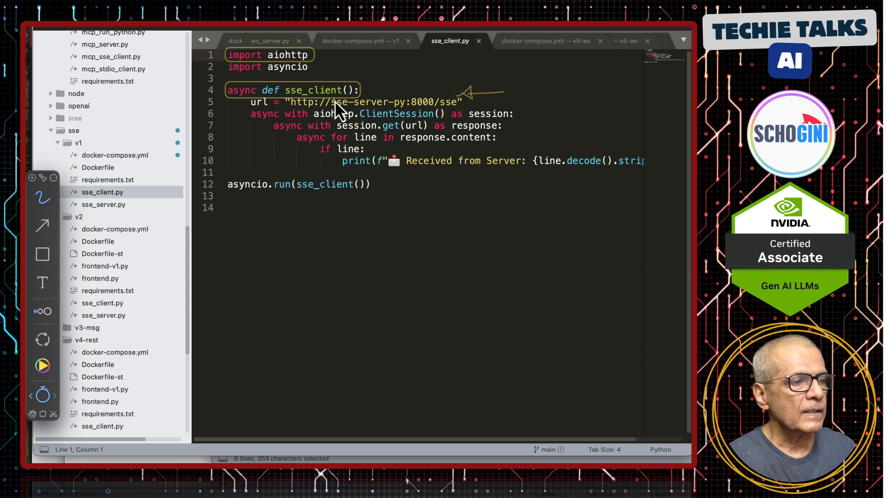
mouse_move(401, 120)
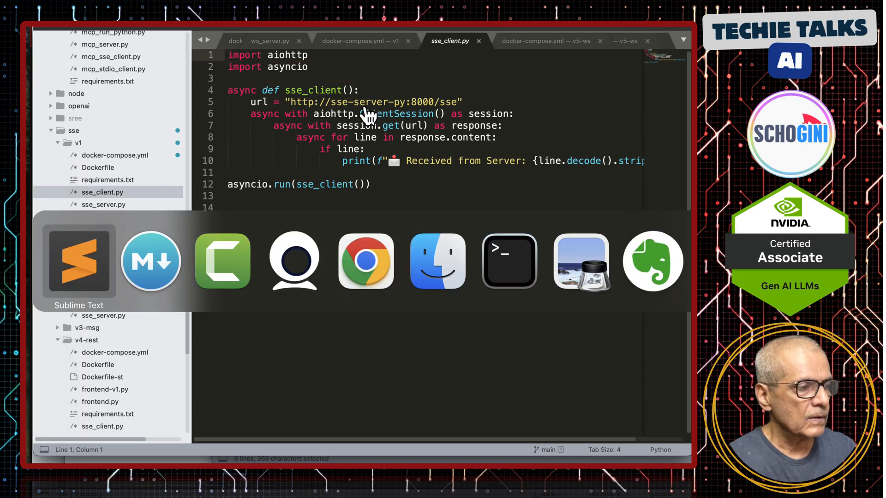
Step: Select the annotation rectangle tool and reveal the full print line decoding each received line
click(361, 40)
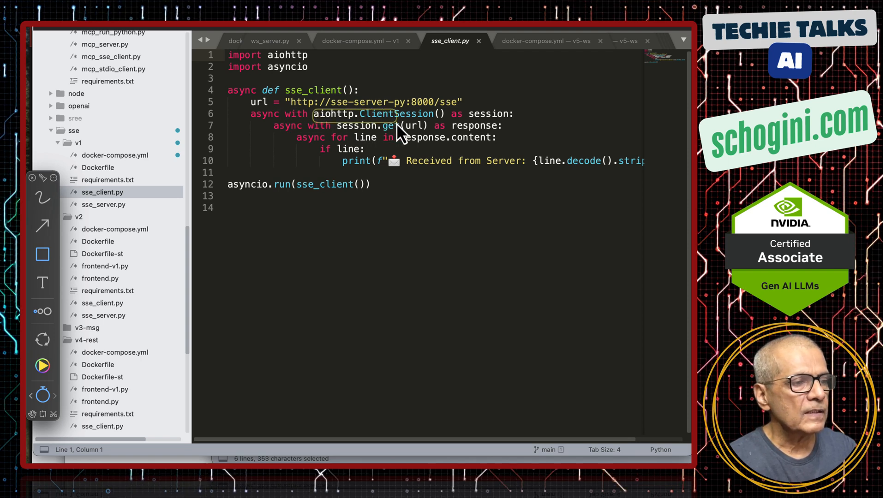
mouse_move(485, 131)
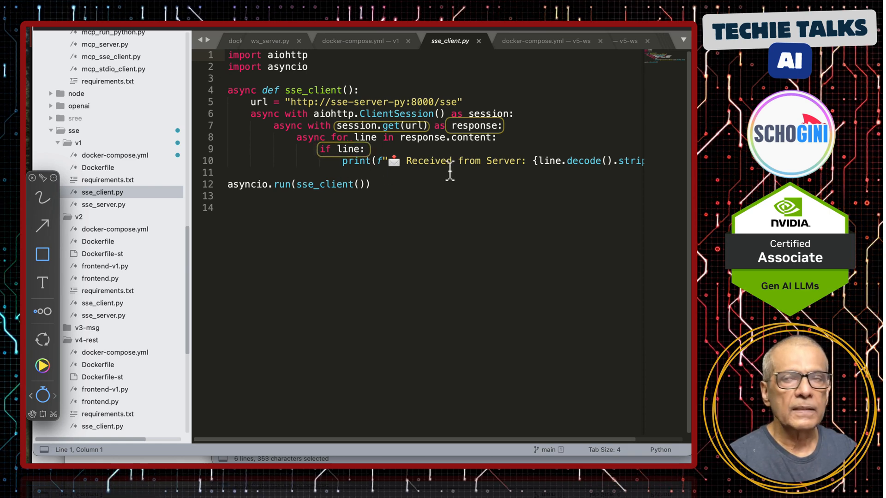
scroll(right, 3)
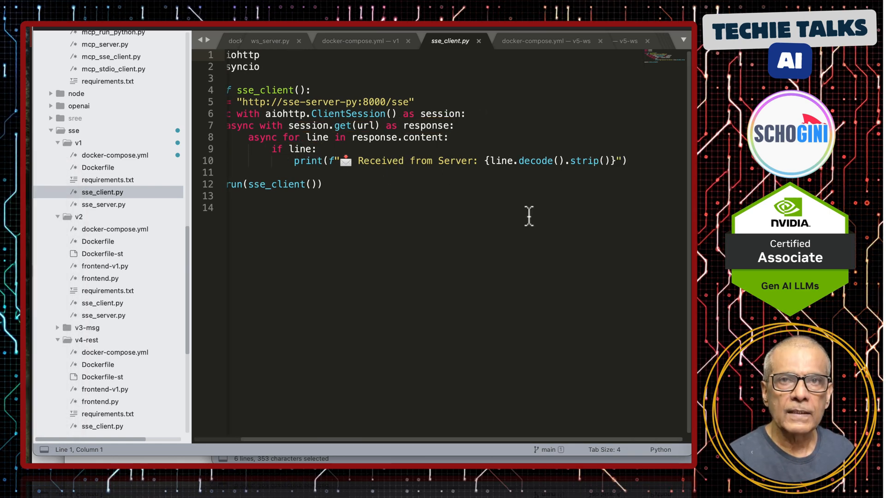